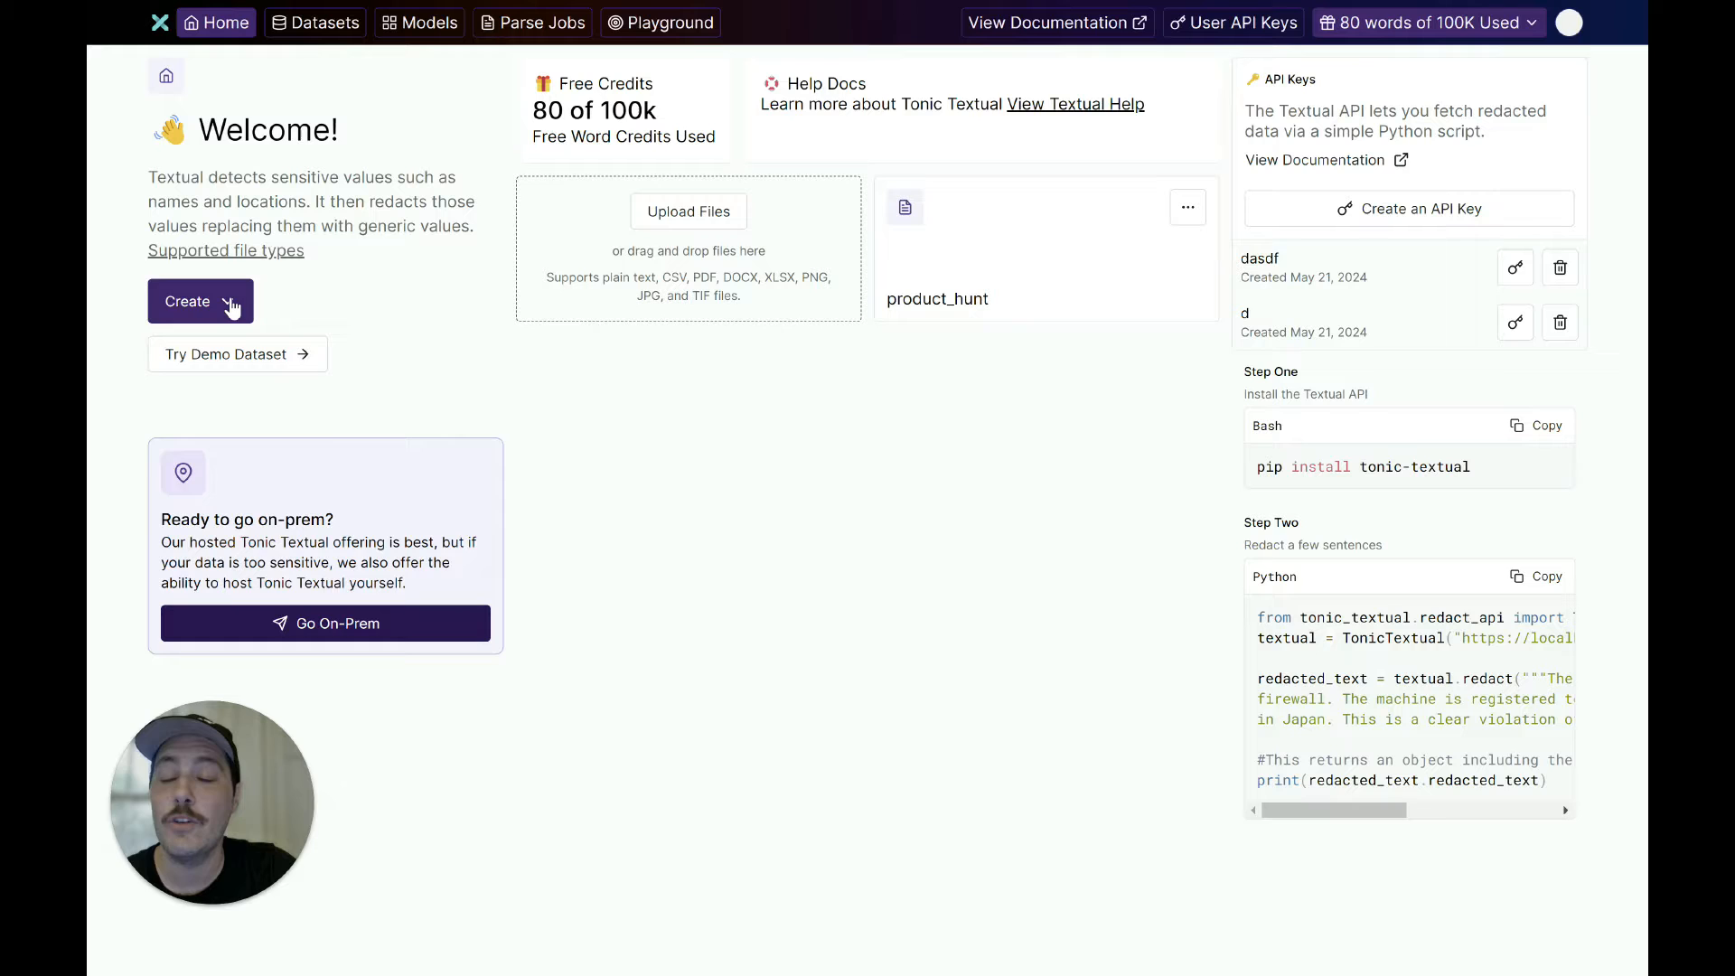
Create a new parse job with Amazon S3 as its files source
left_click(201, 302)
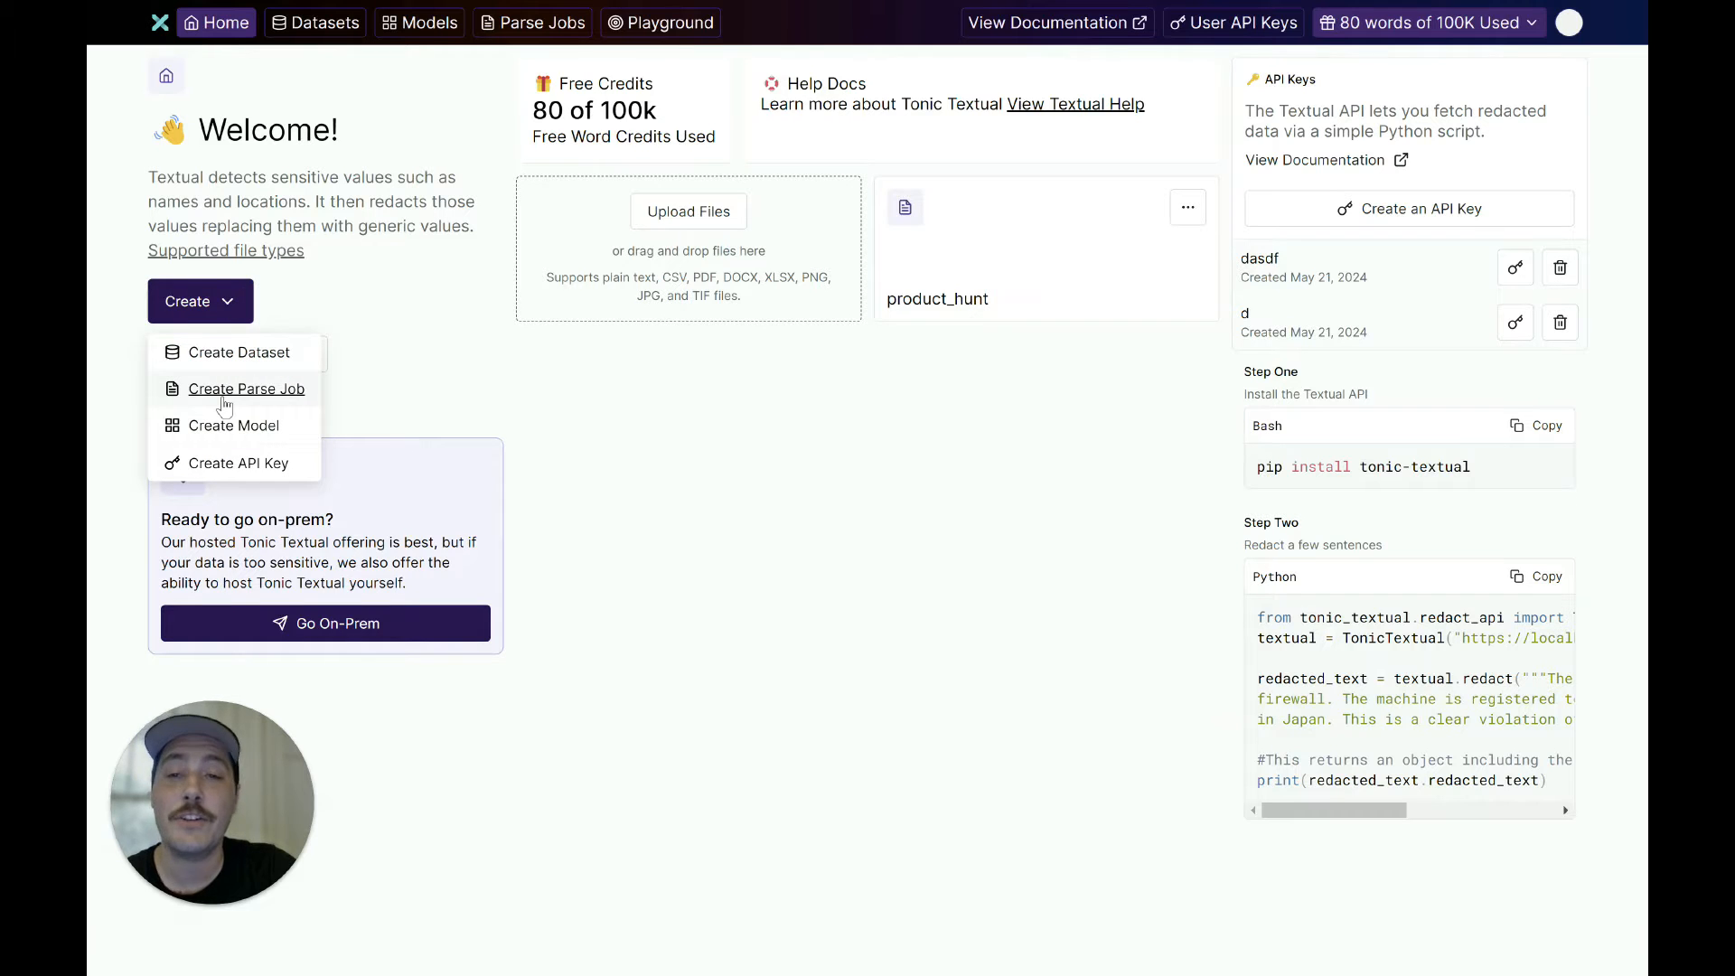
left_click(246, 388)
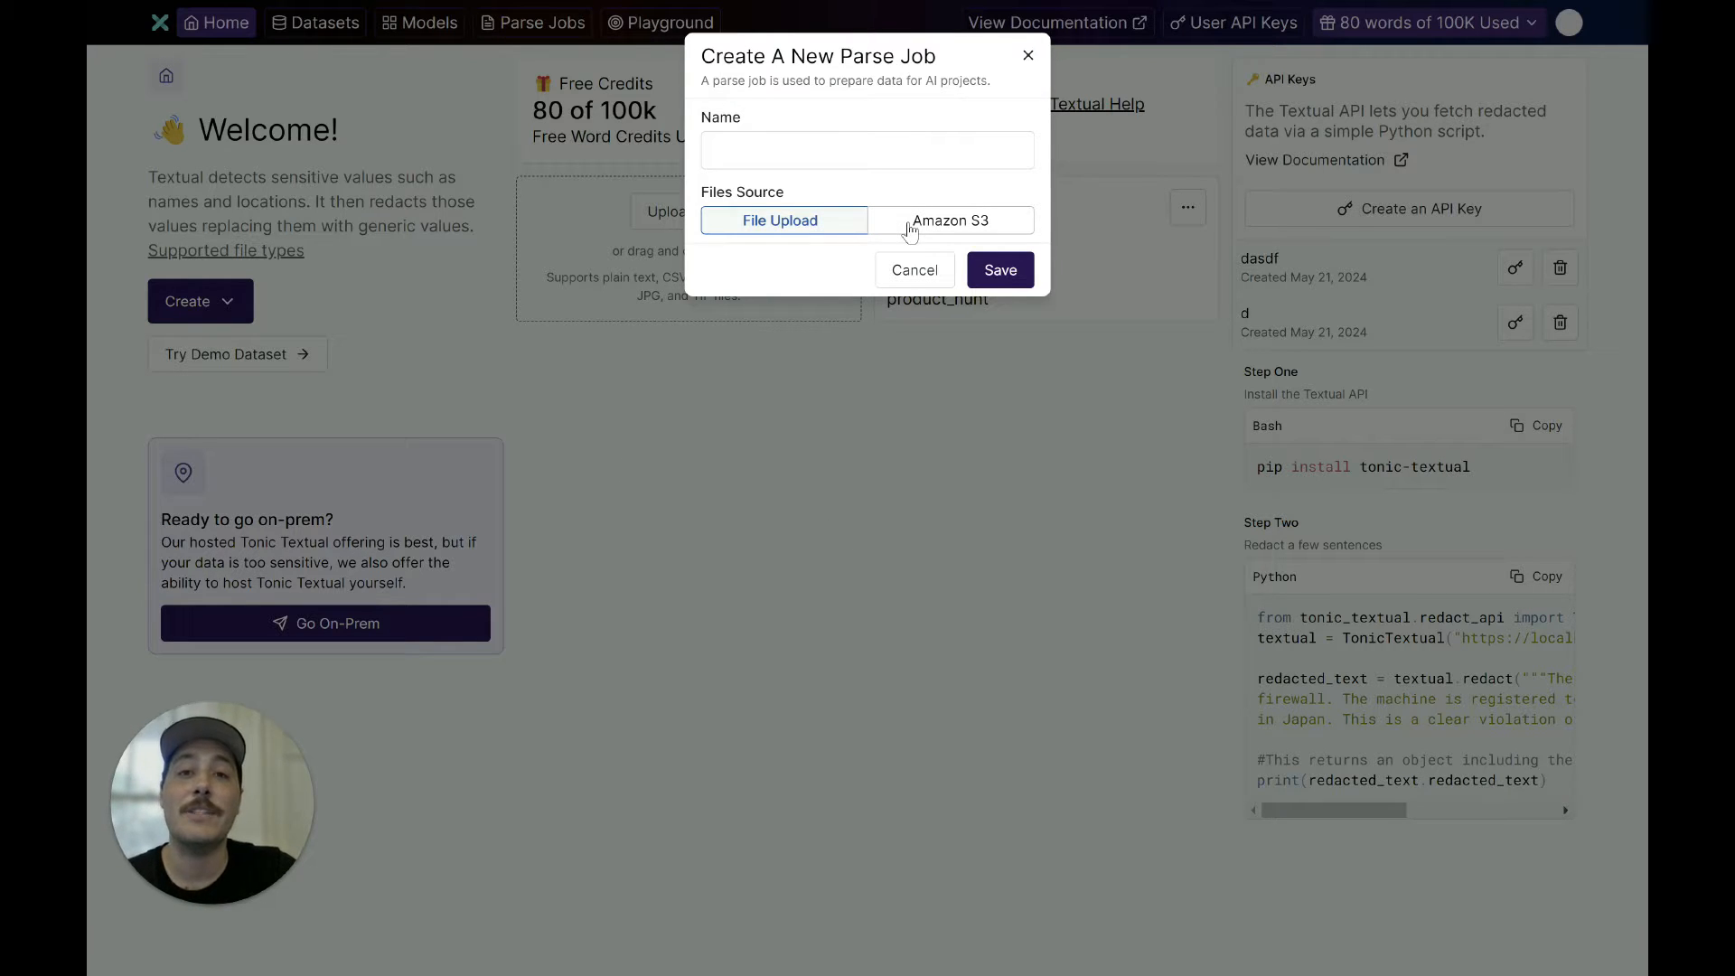
left_click(949, 221)
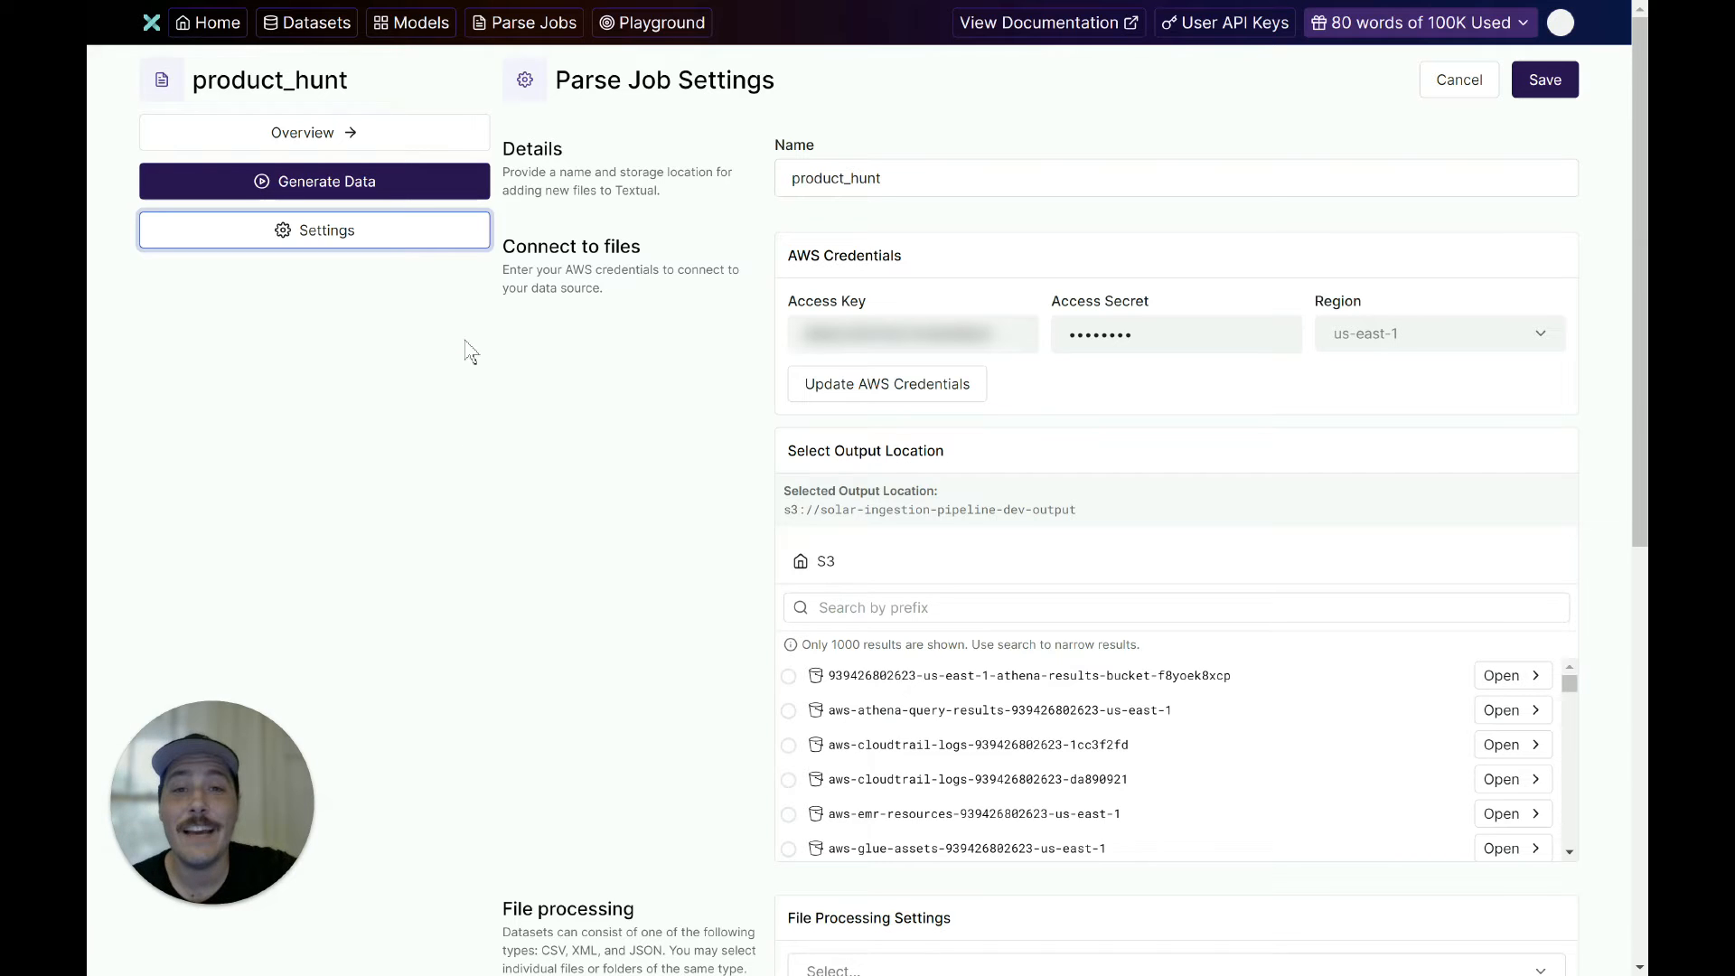
mouse_move(999, 277)
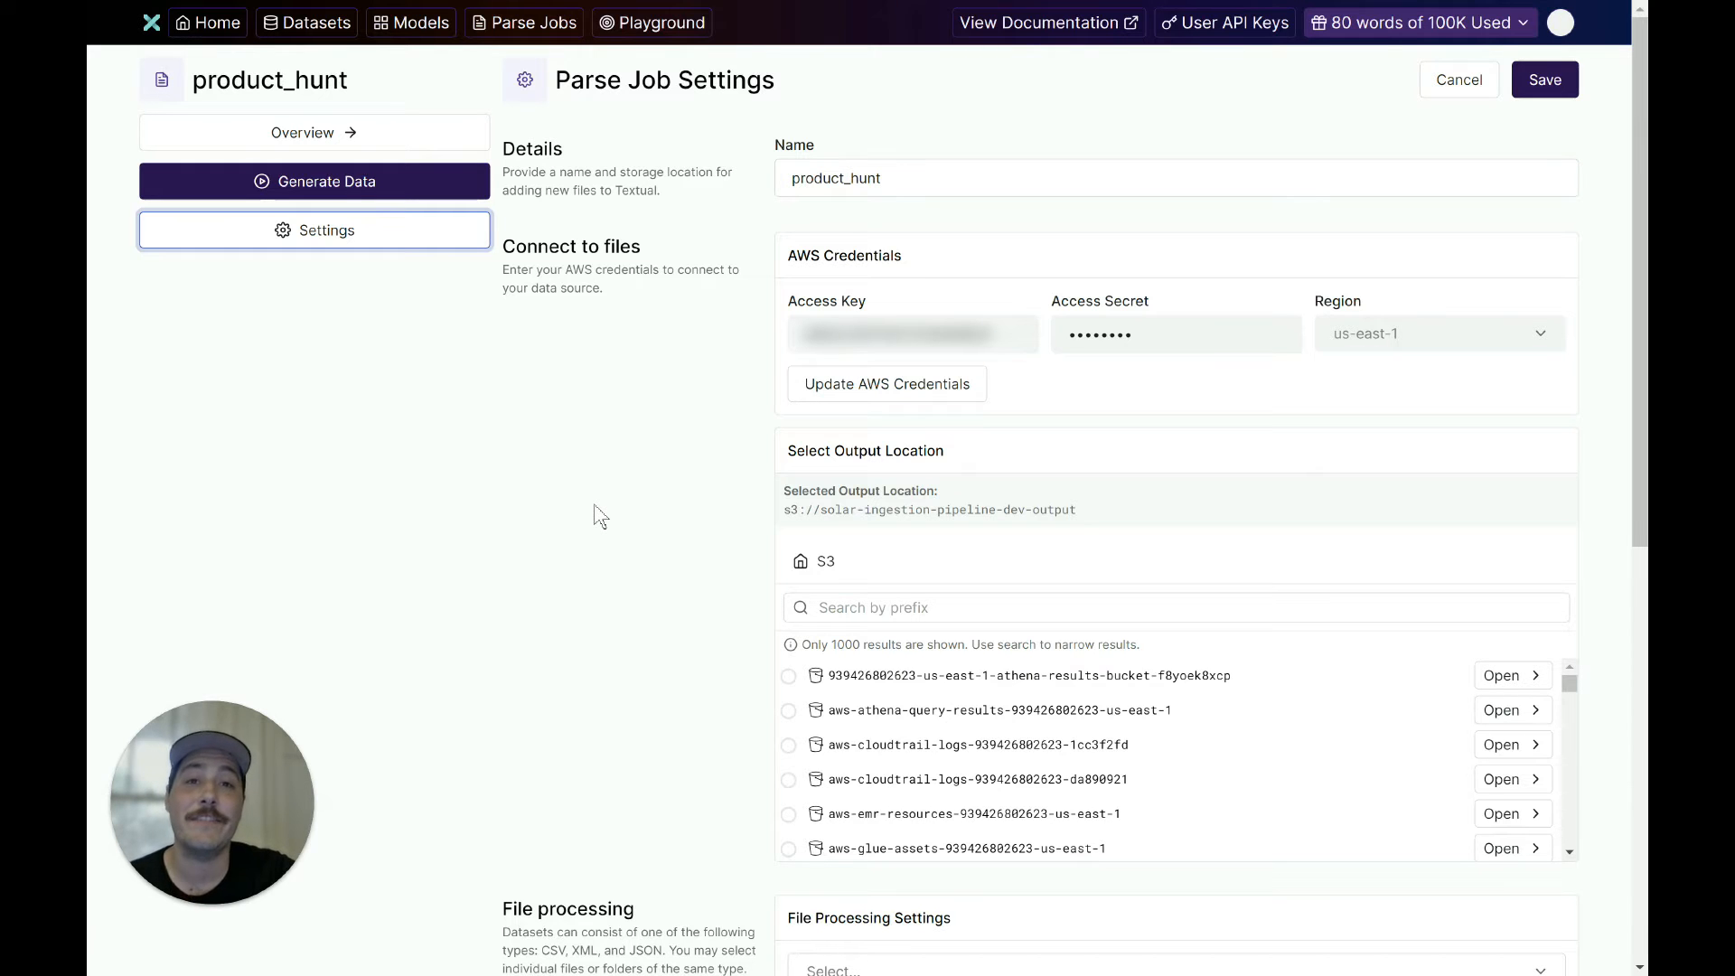
Review the solar-ingestion-pipeline bucket's two selected PDFs under File processing
scroll("down", 3)
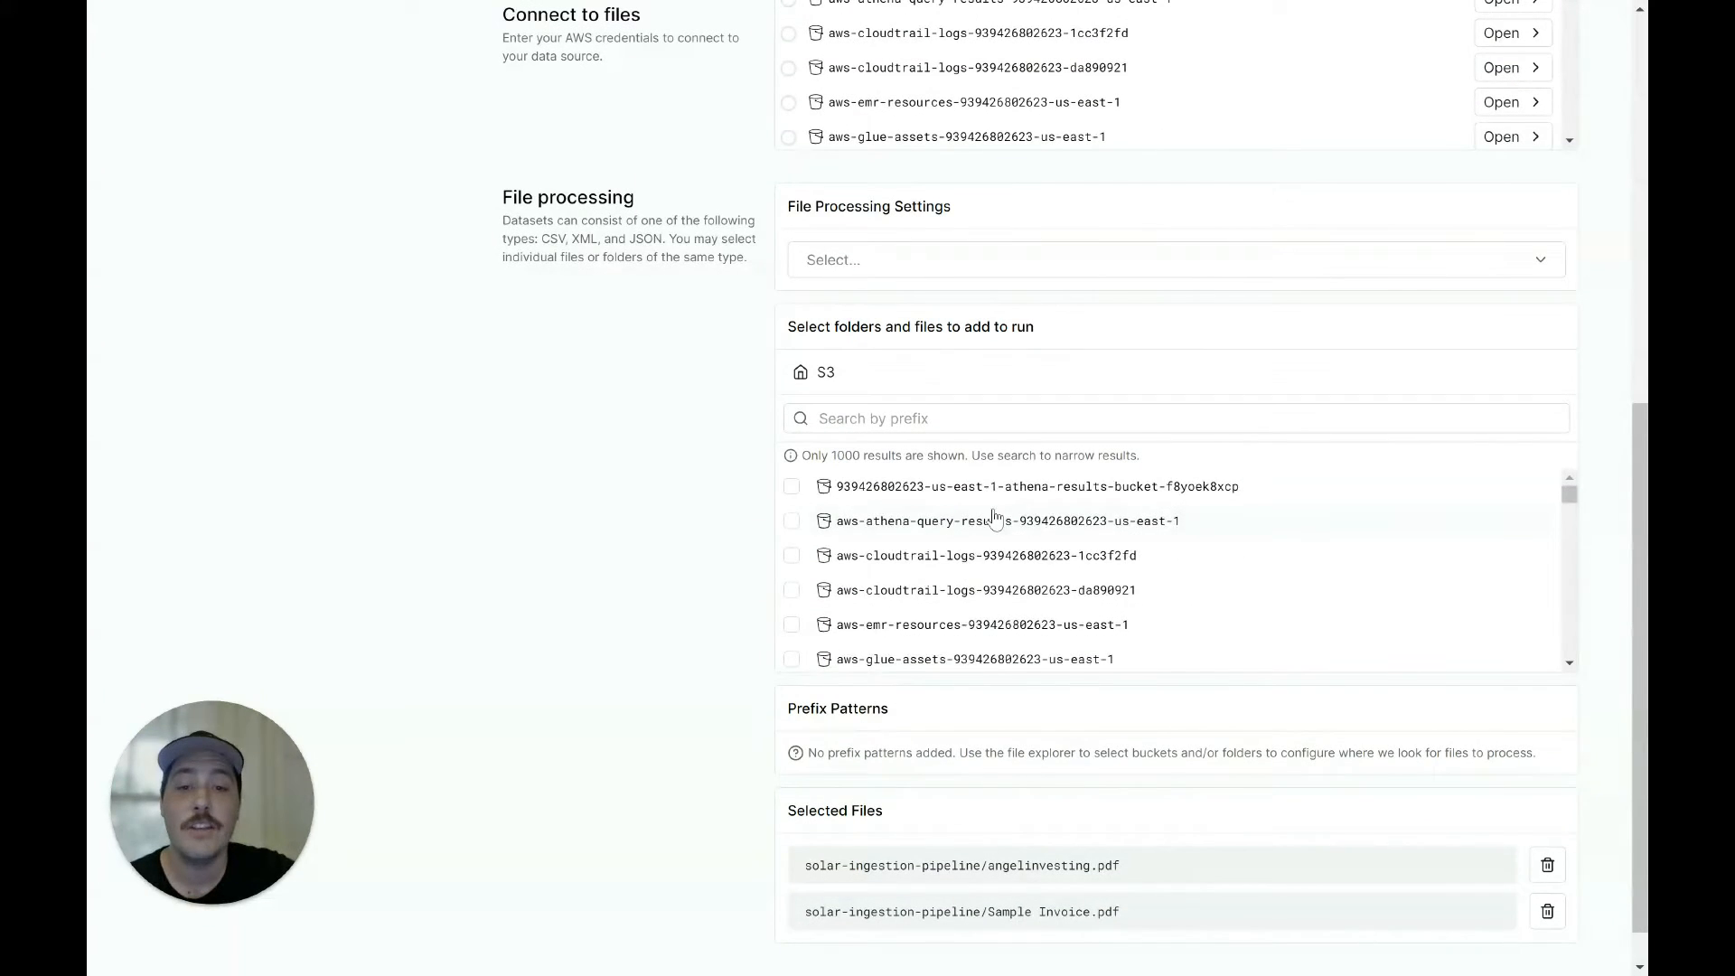
scroll("down", 3)
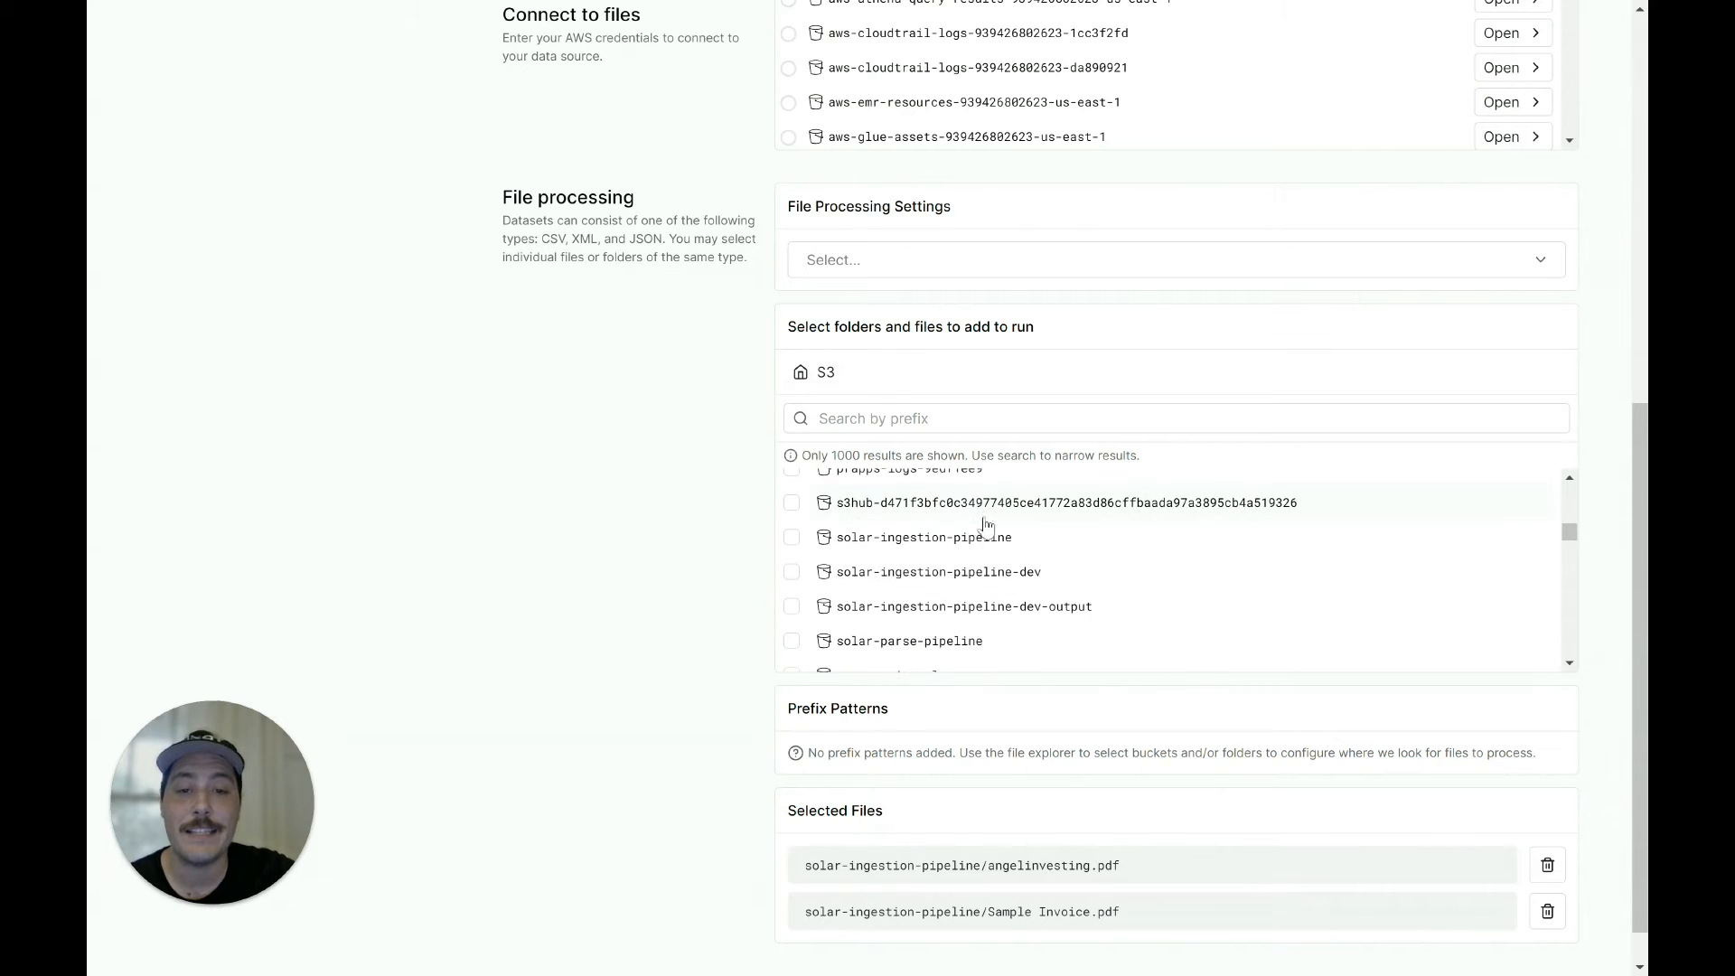
left_click(924, 537)
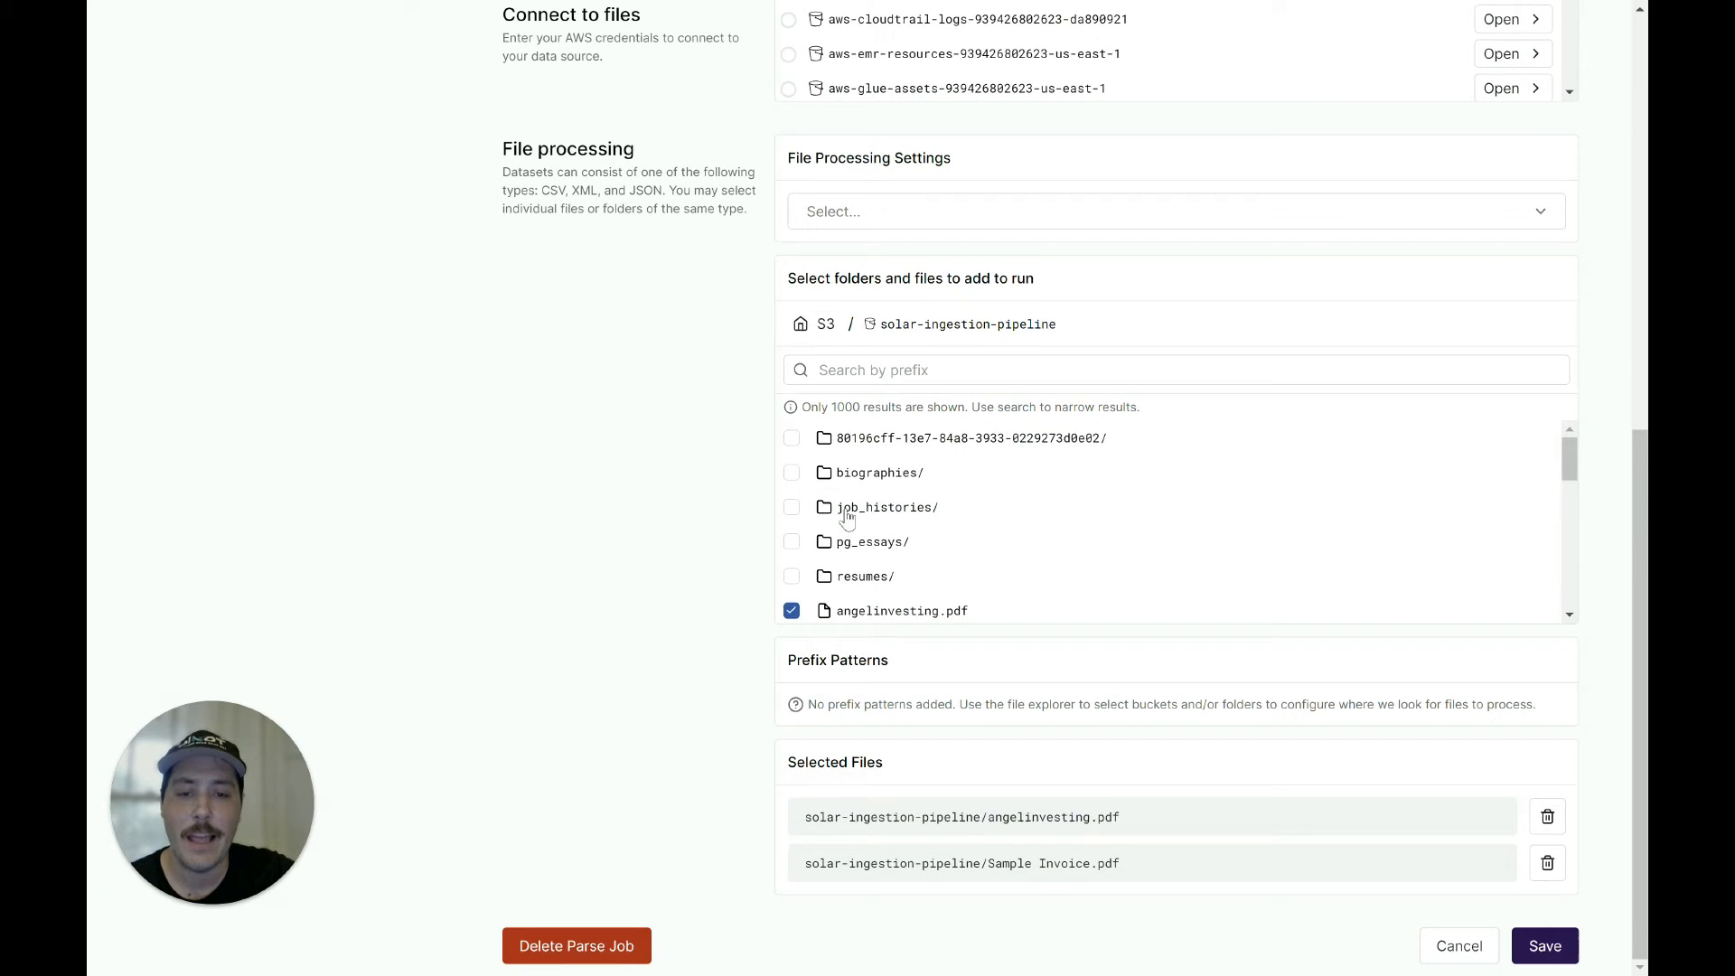
scroll("down", 3)
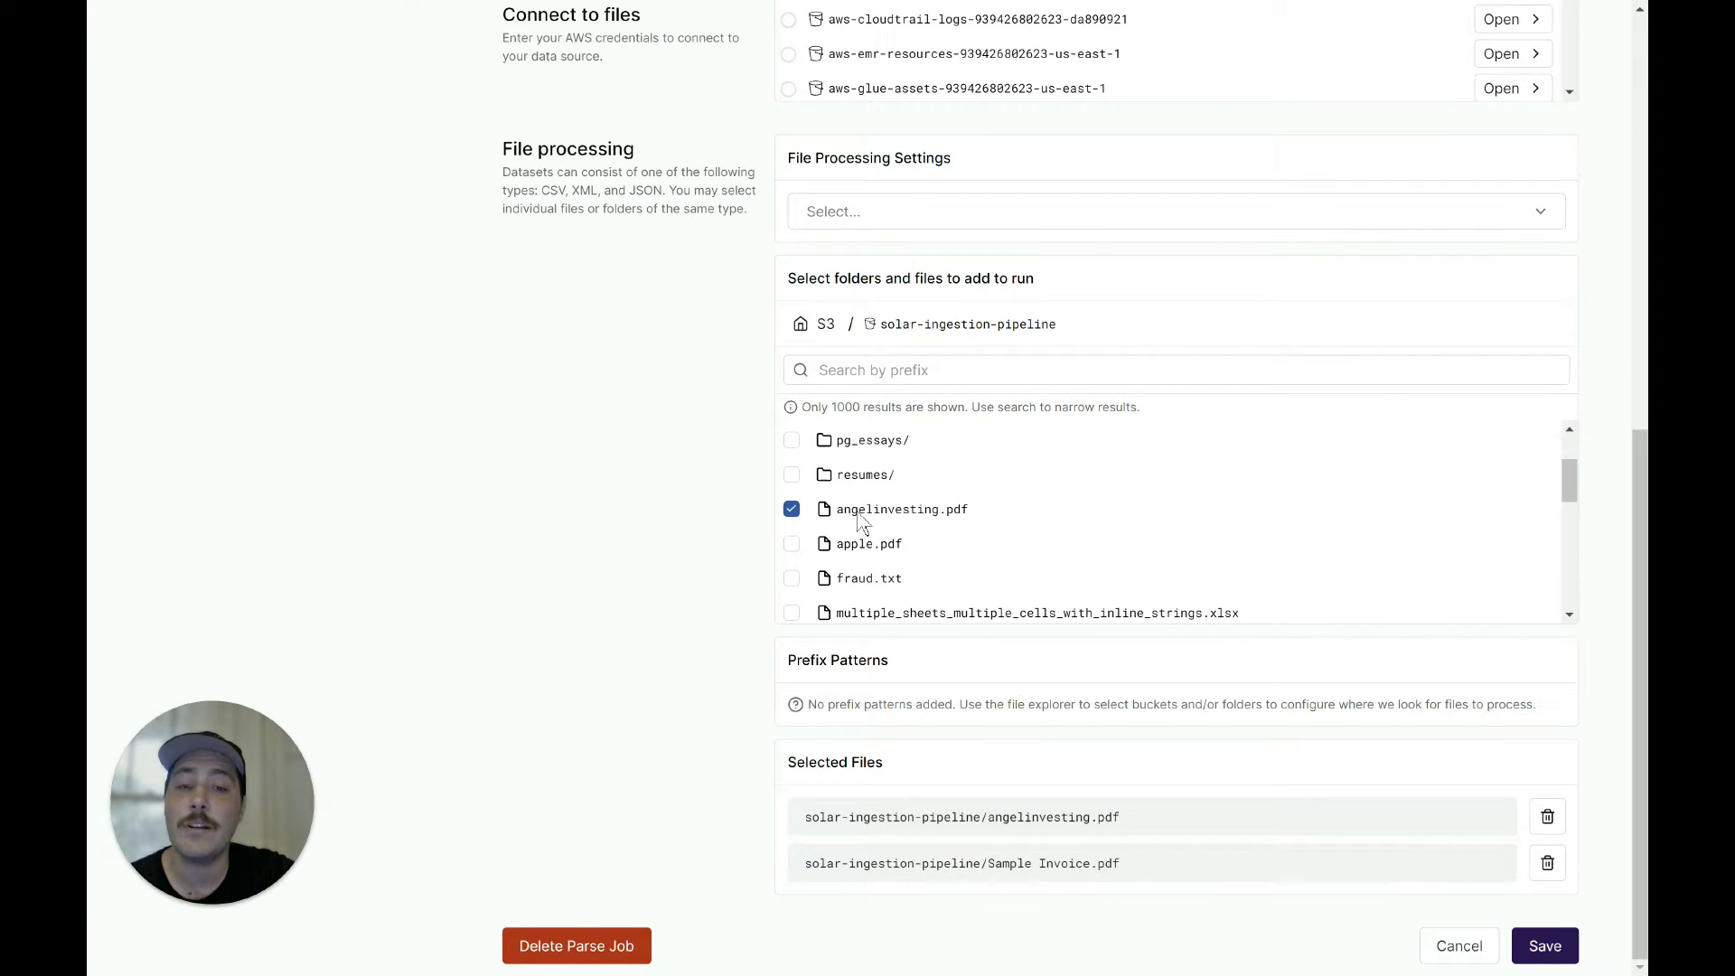
scroll("down", 3)
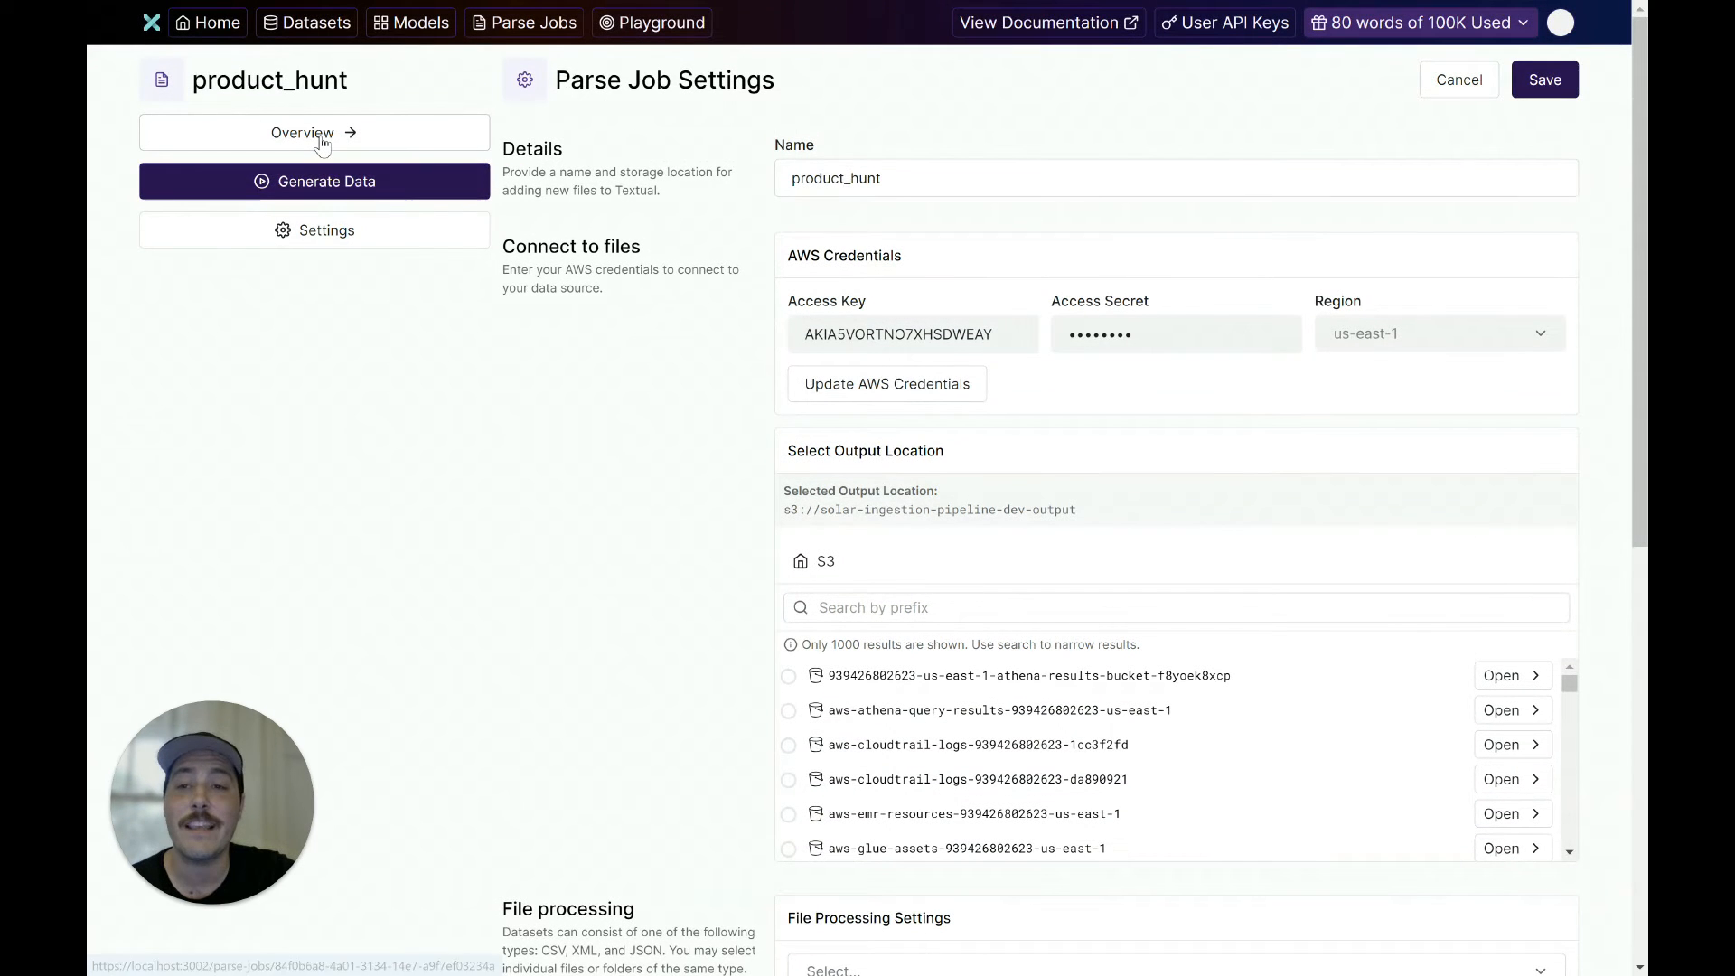
View Sample Invoice.pdf's parsed Markdown from the job overview's completed files
left_click(312, 131)
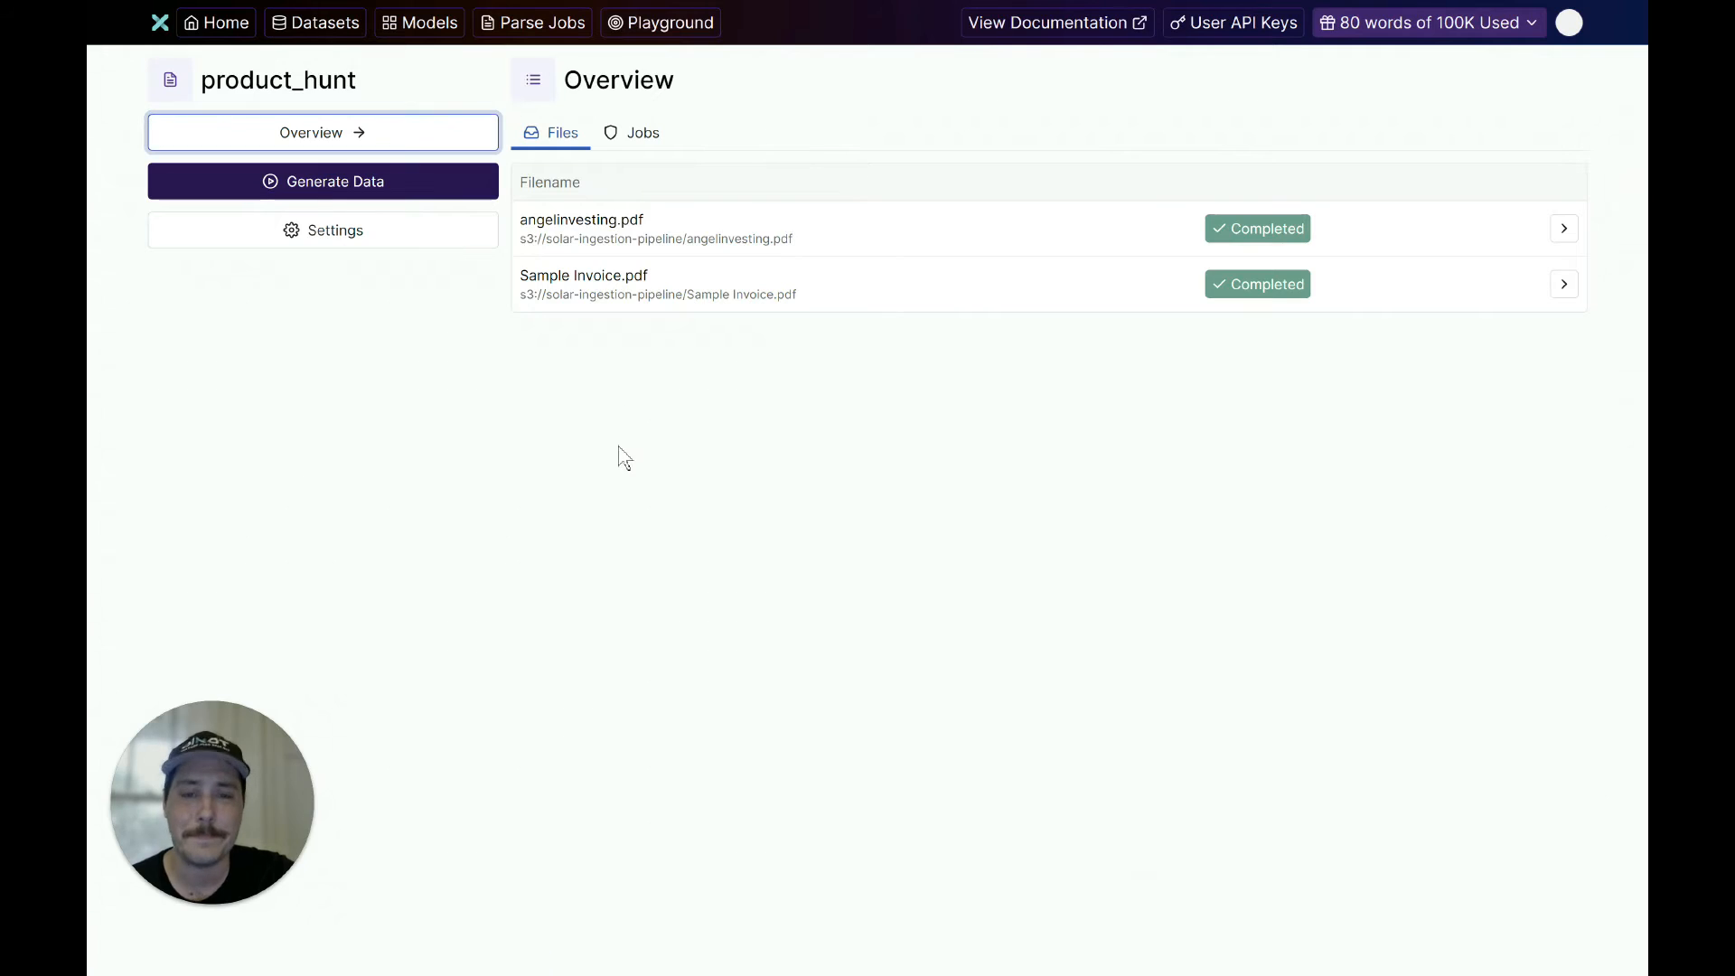
mouse_move(637, 293)
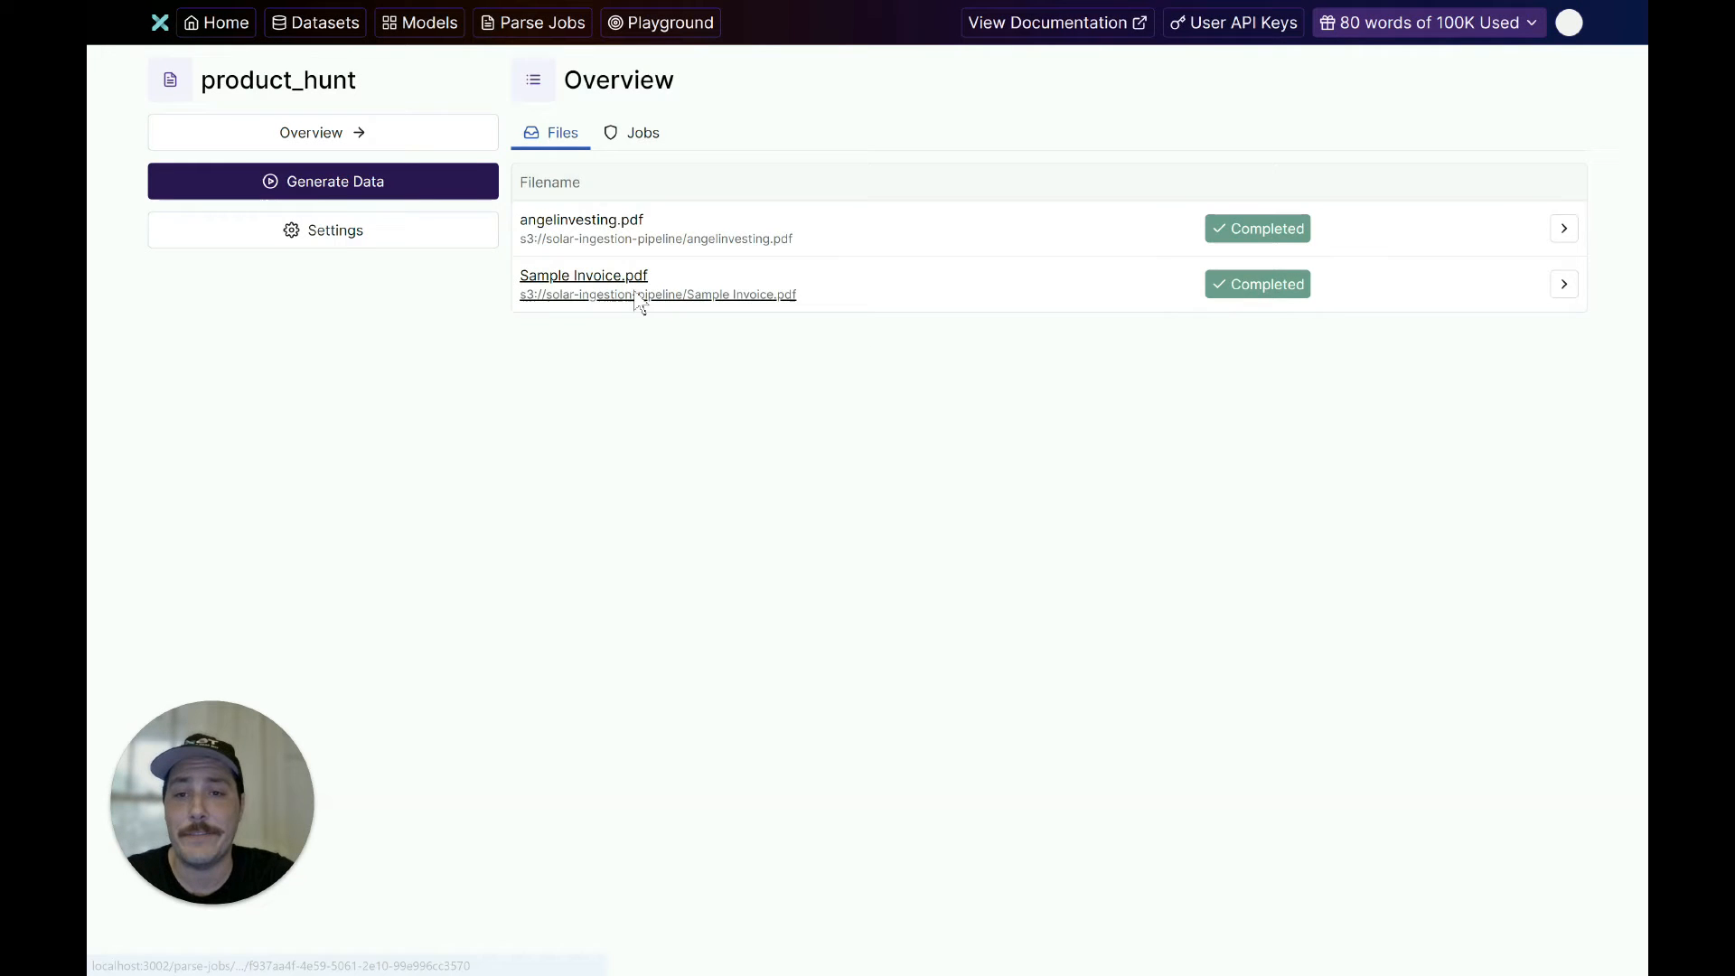
left_click(583, 275)
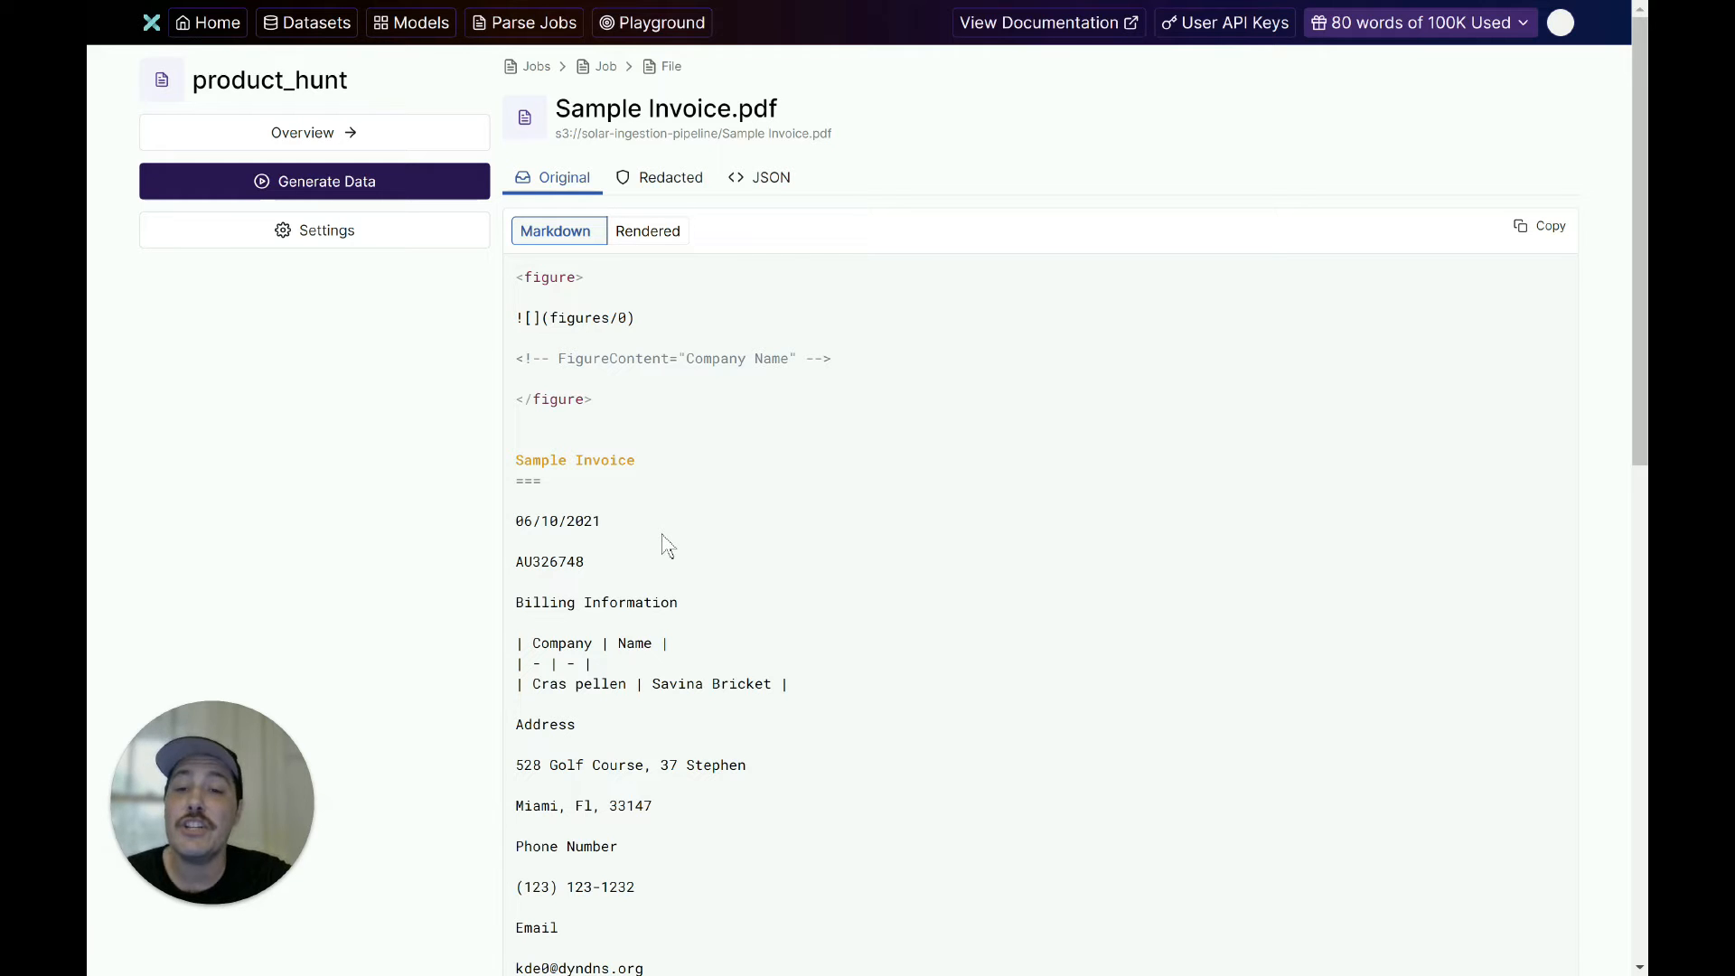
mouse_move(647, 333)
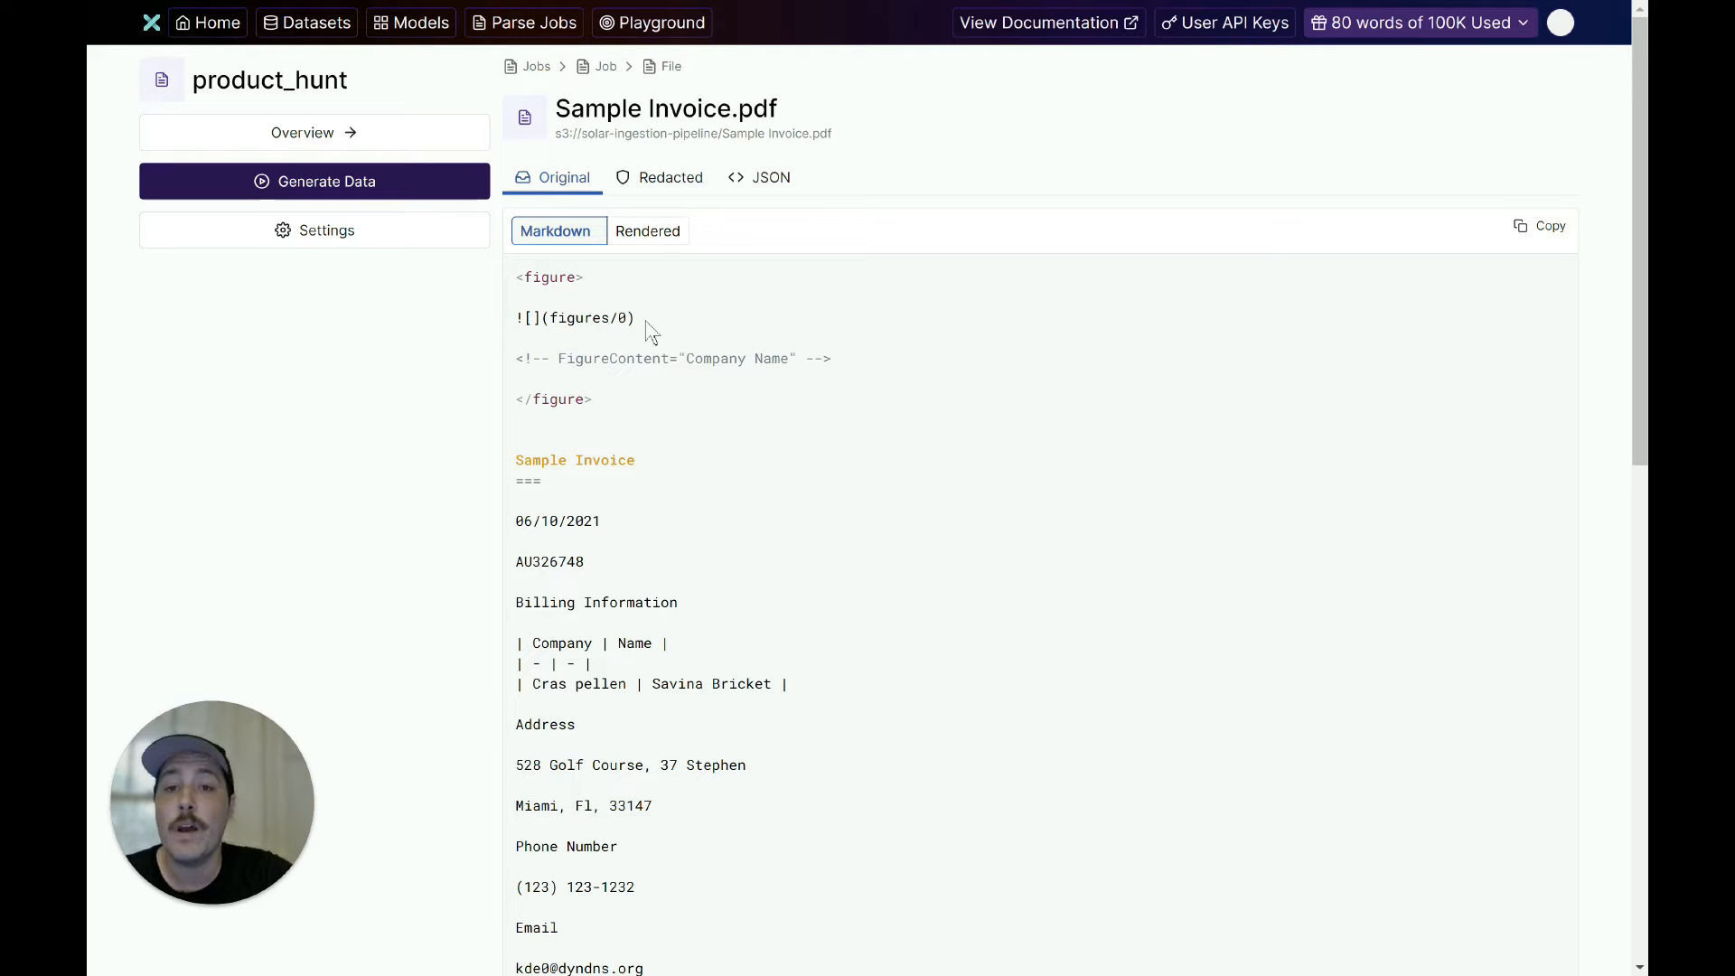
Preview the rendered invoice, then view its redacted entity label/text table
left_click(647, 232)
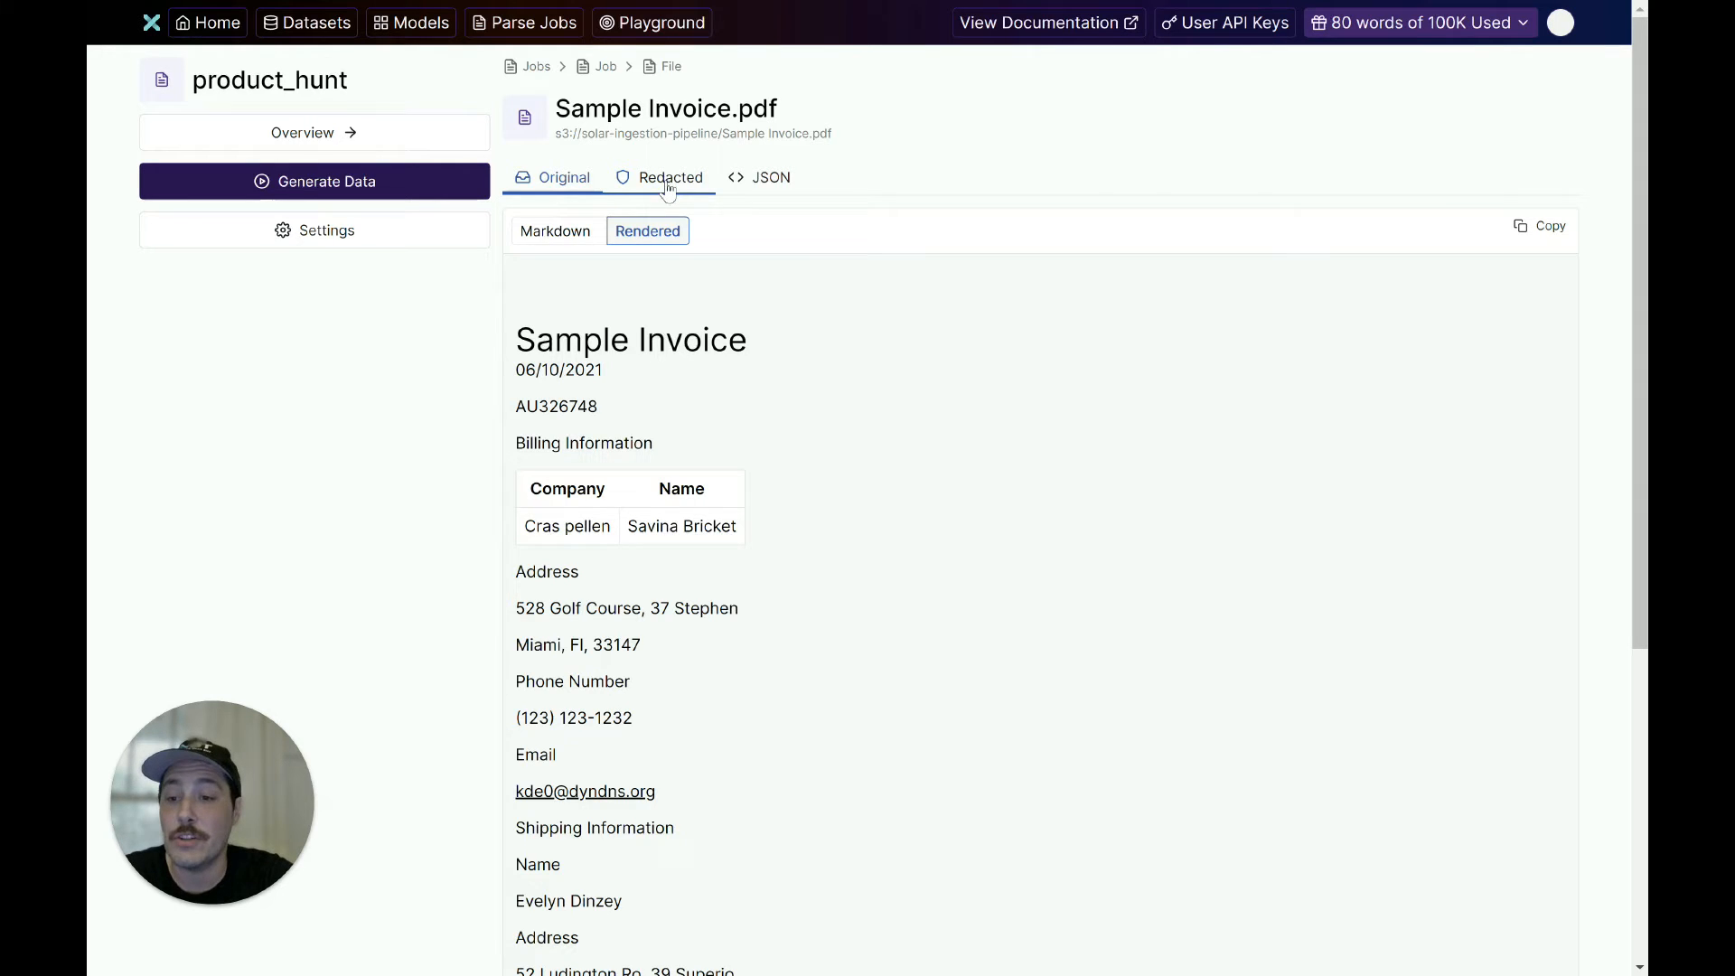
left_click(668, 177)
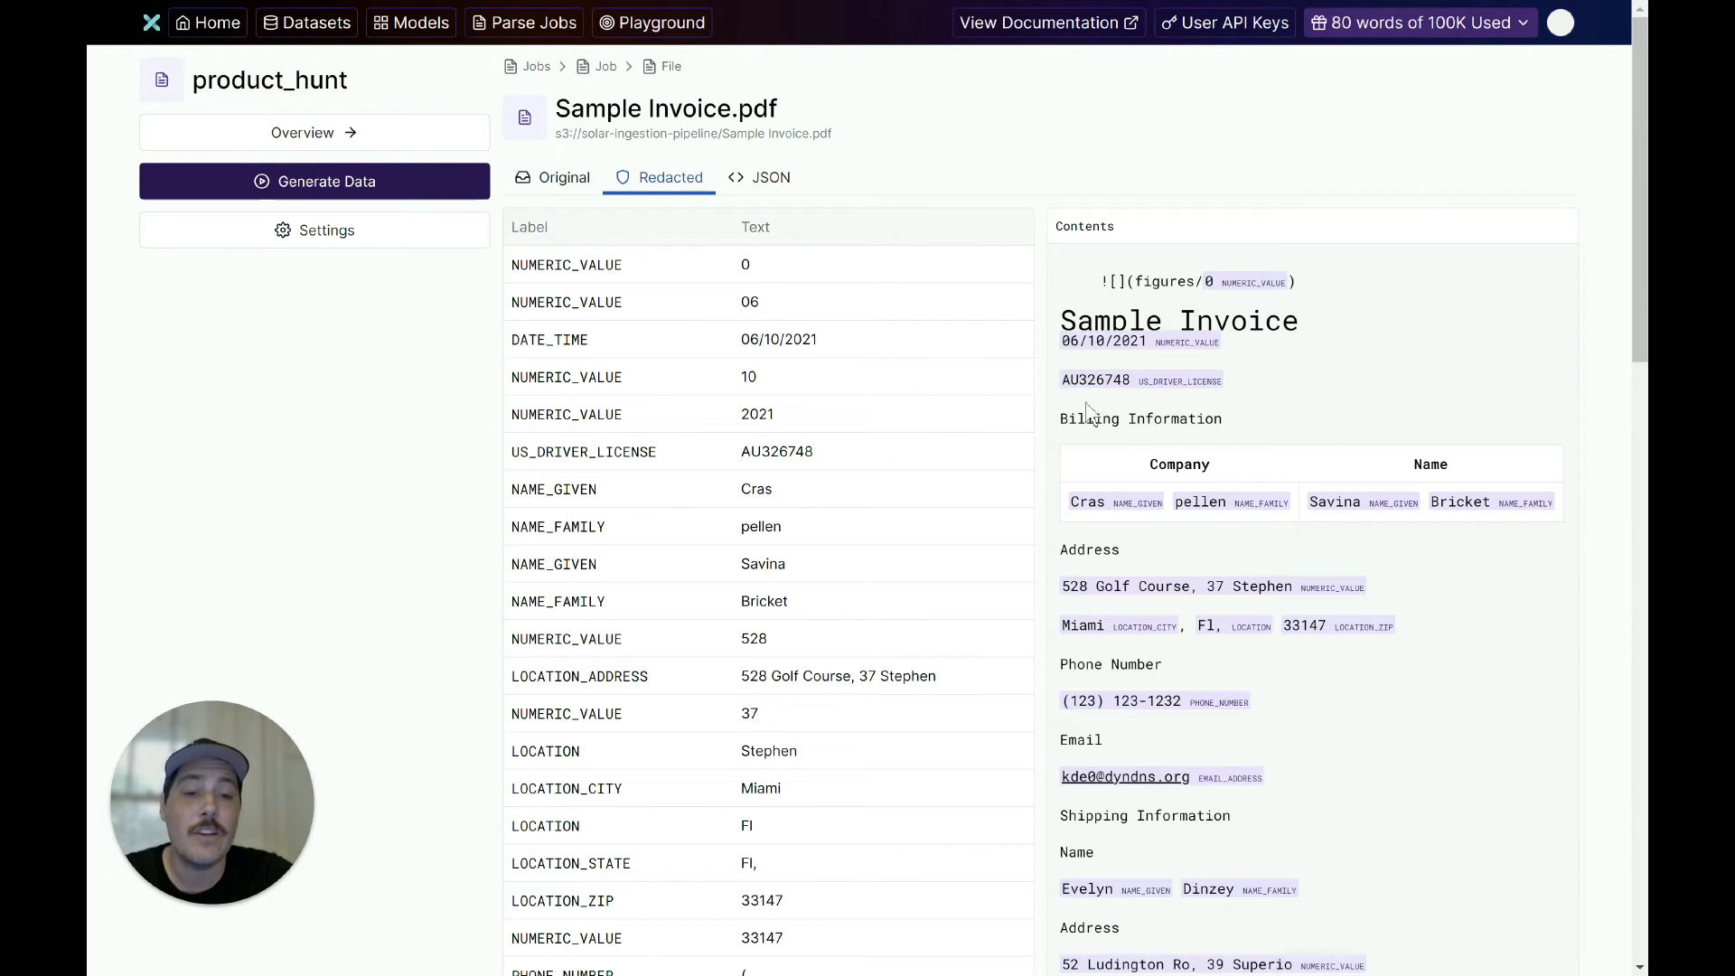
mouse_move(1141, 509)
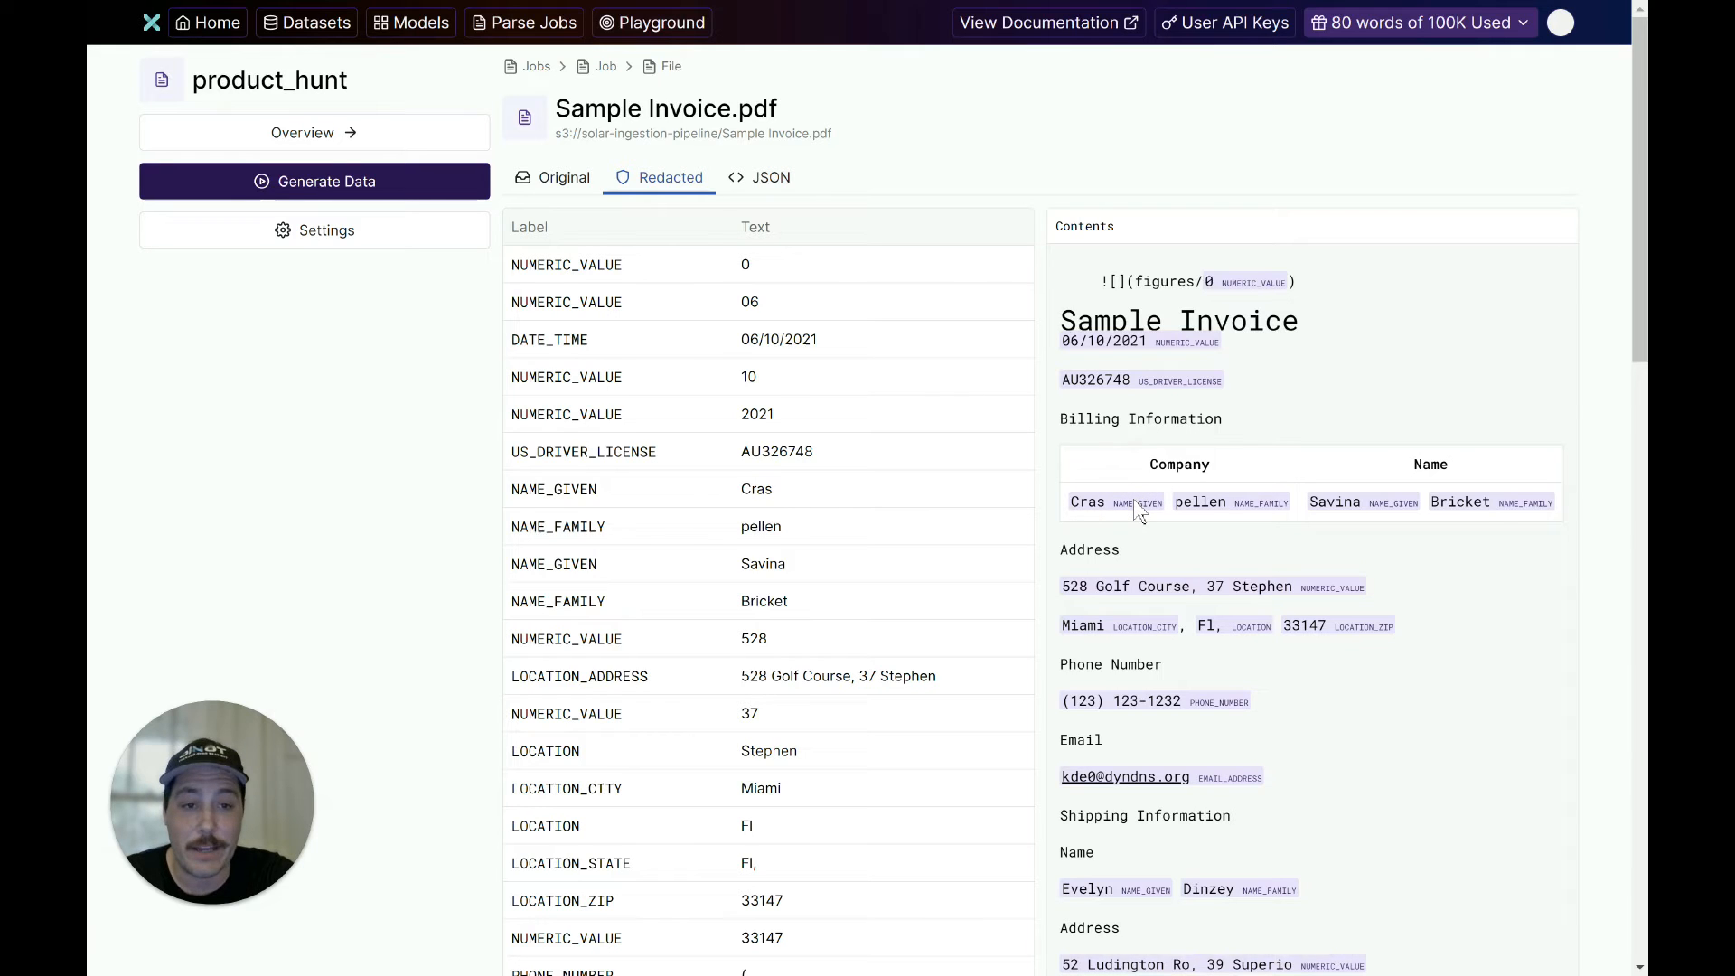
mouse_move(1126, 537)
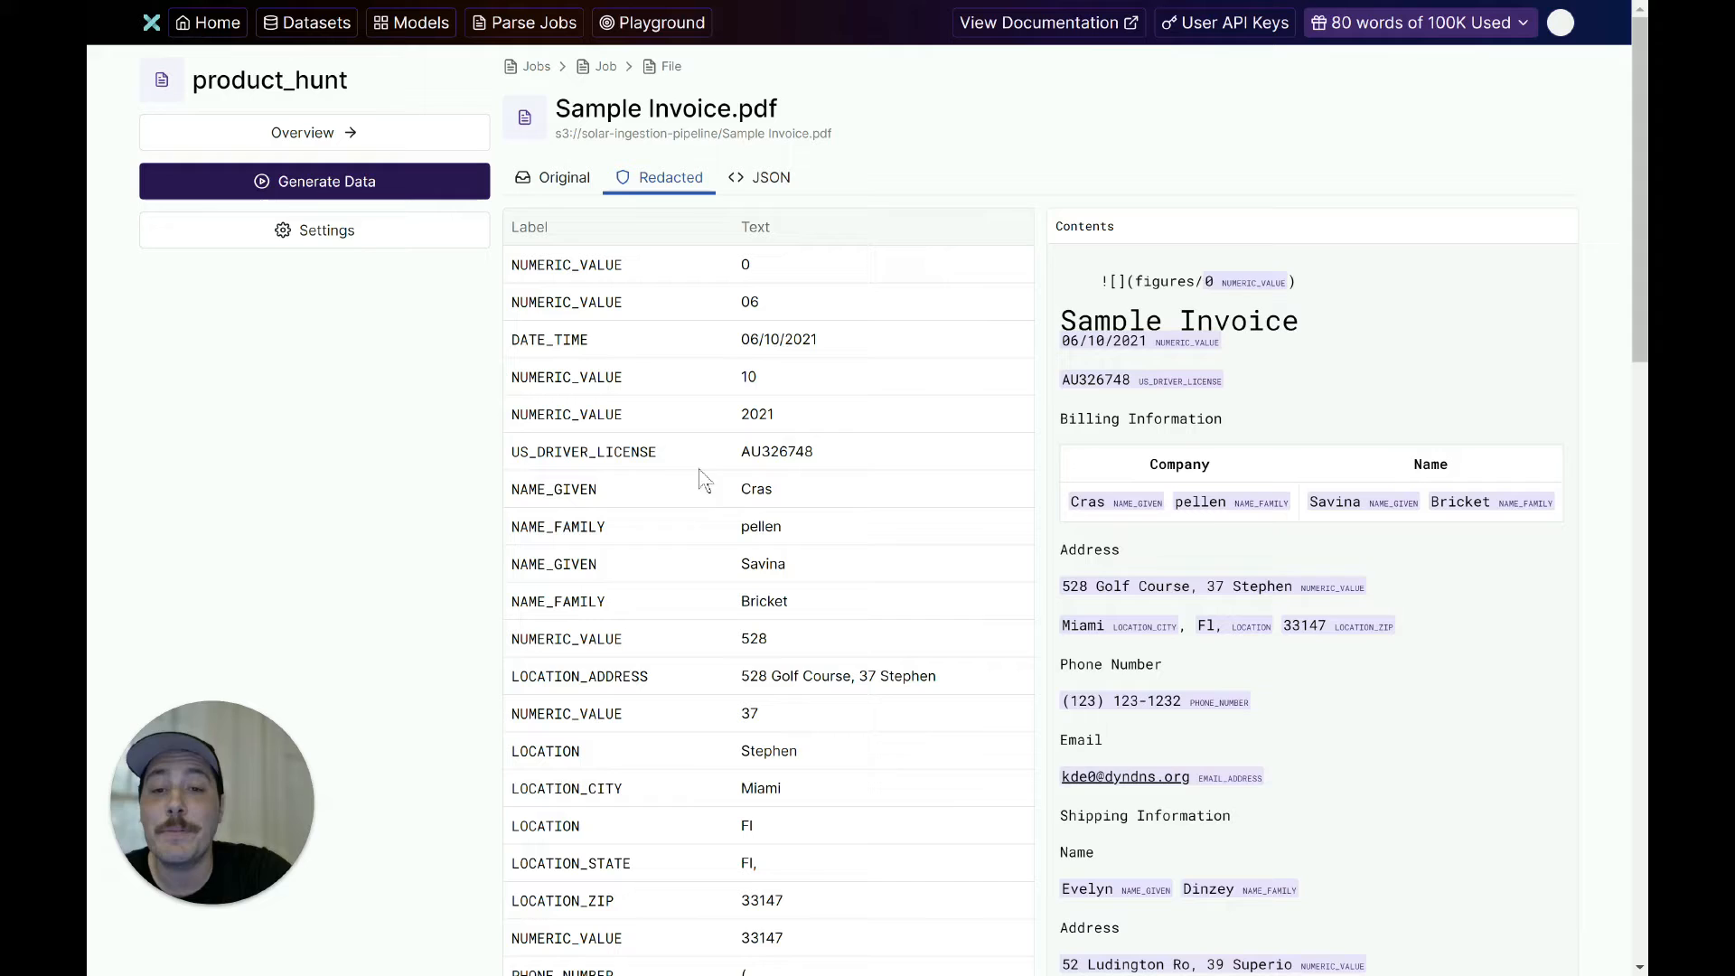
mouse_move(721, 560)
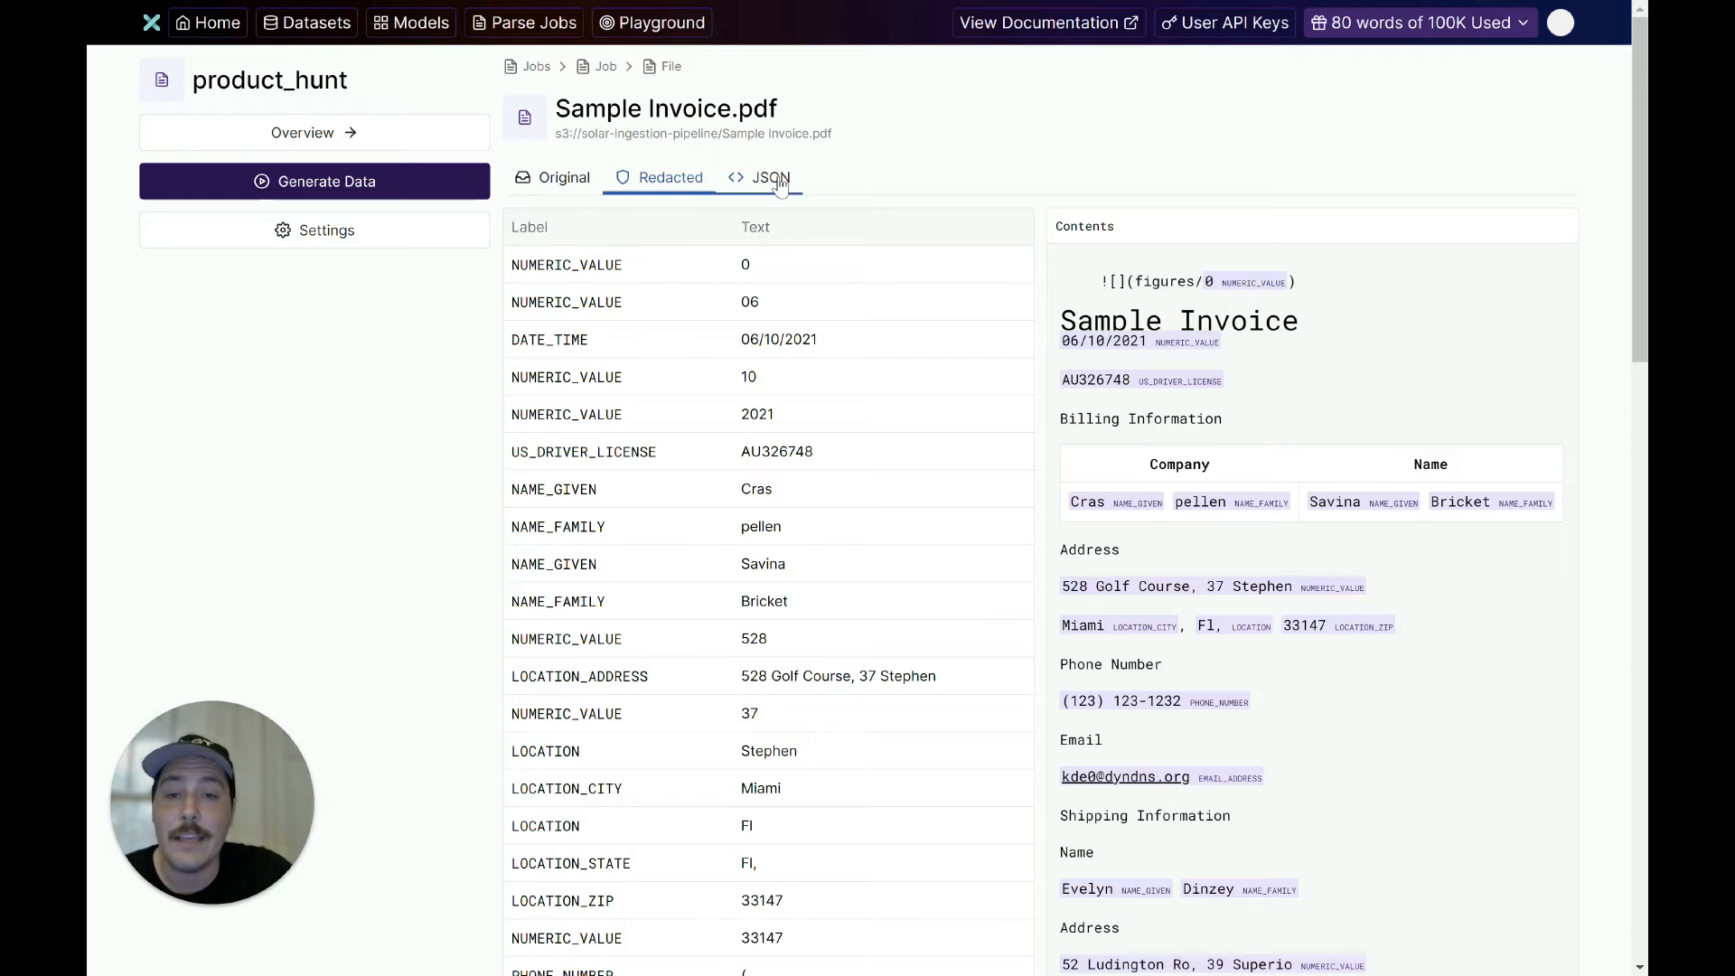
Show Sample Invoice.pdf's JSON results with entity positions, labels and confidence scores
left_click(770, 178)
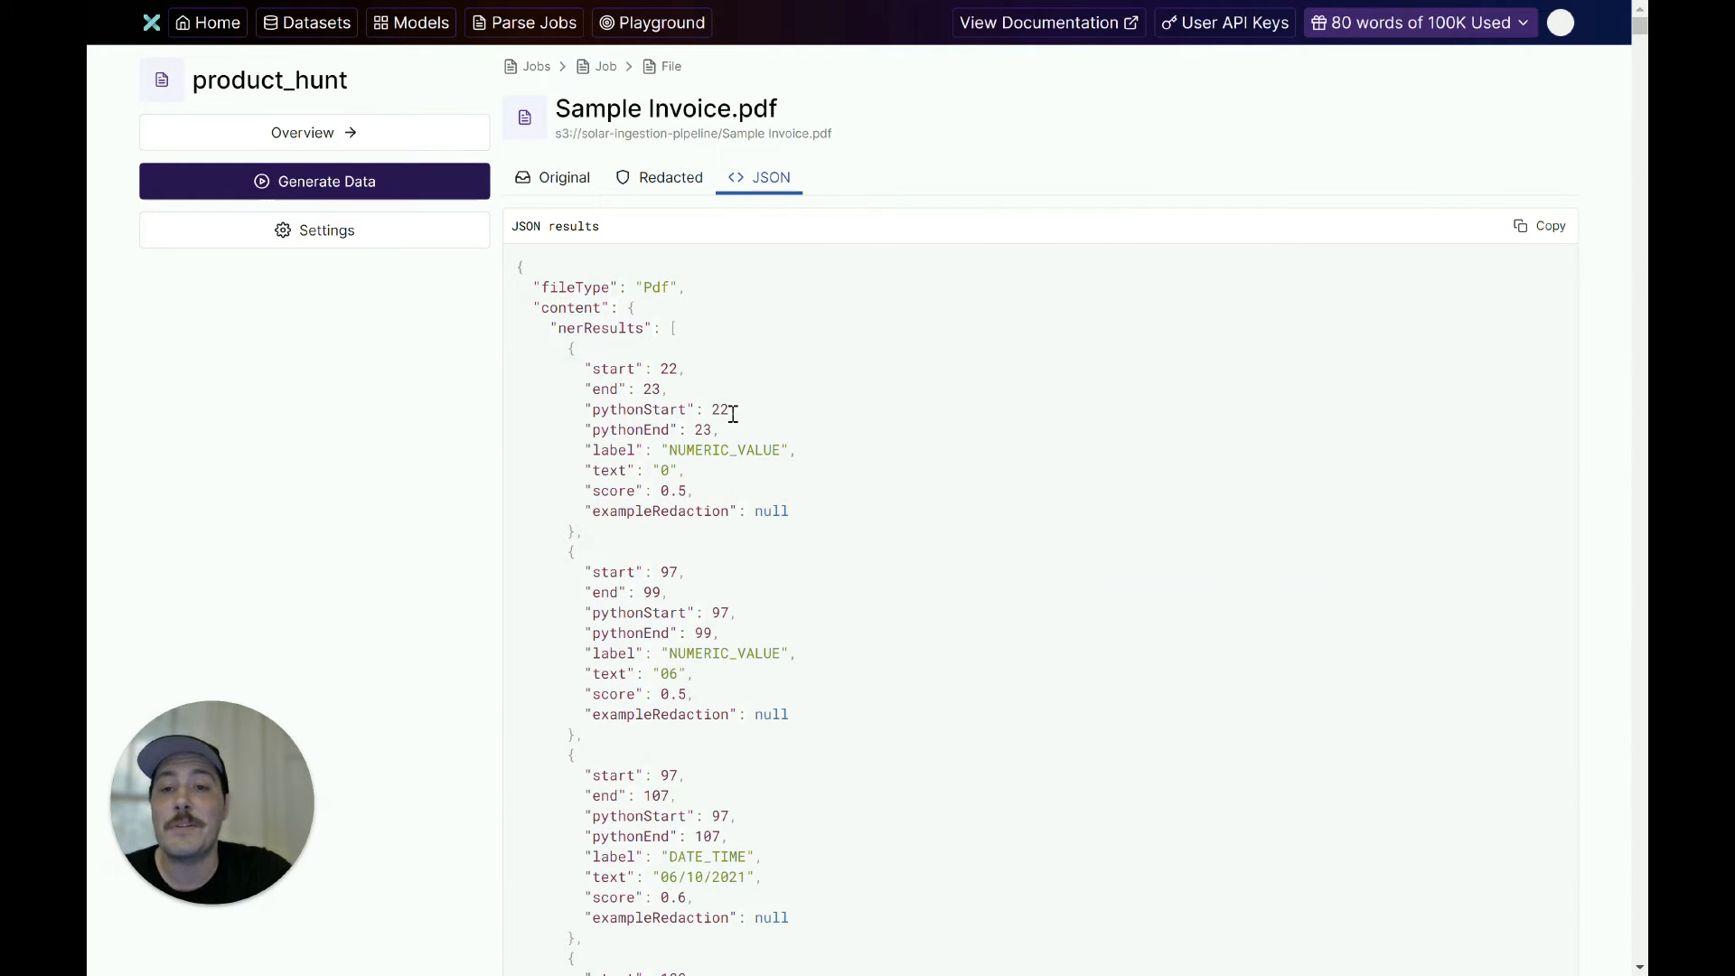
mouse_move(756, 484)
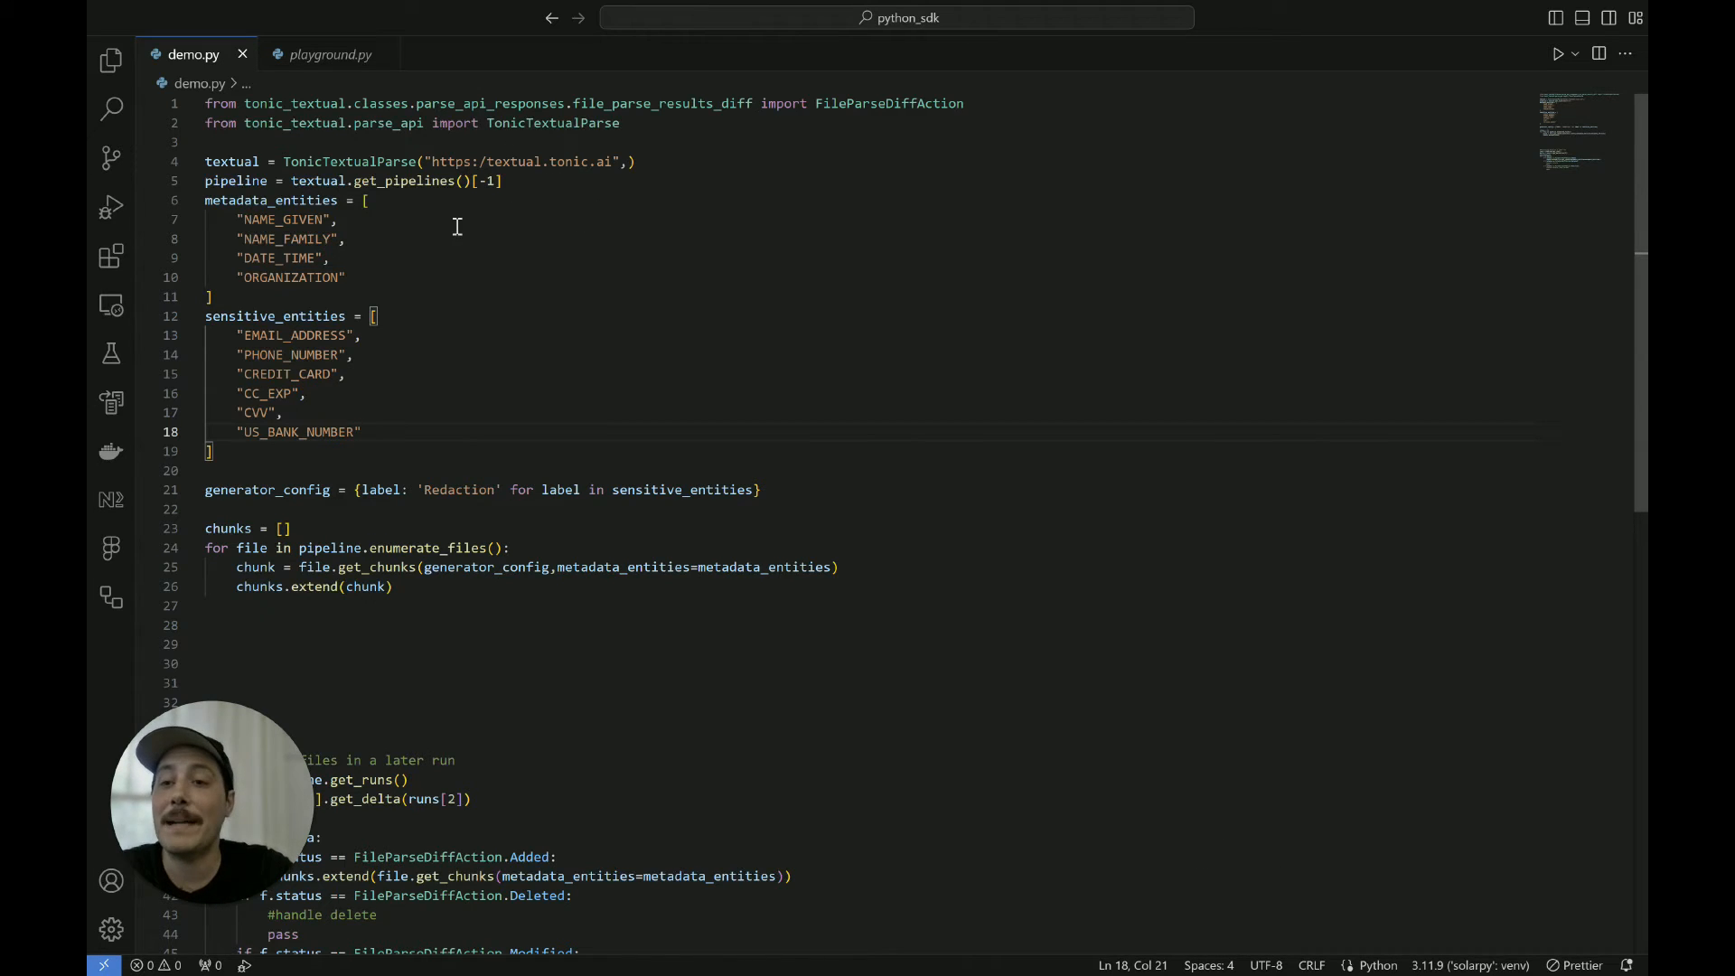
mouse_move(348, 161)
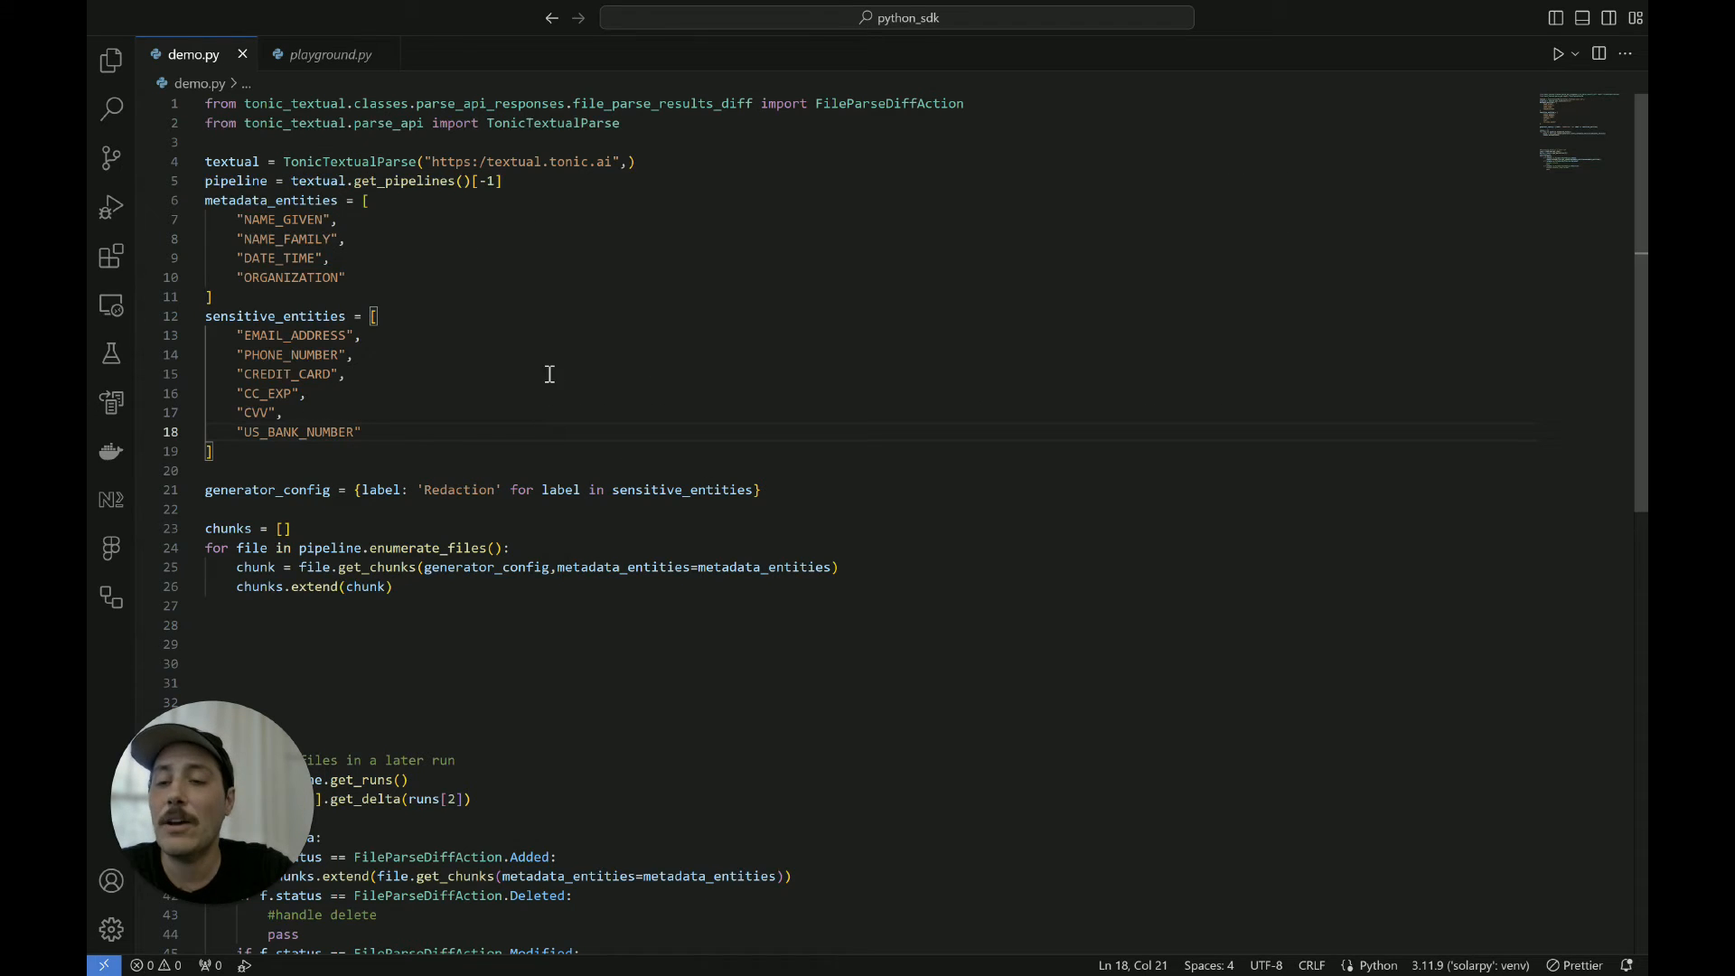
mouse_move(540, 250)
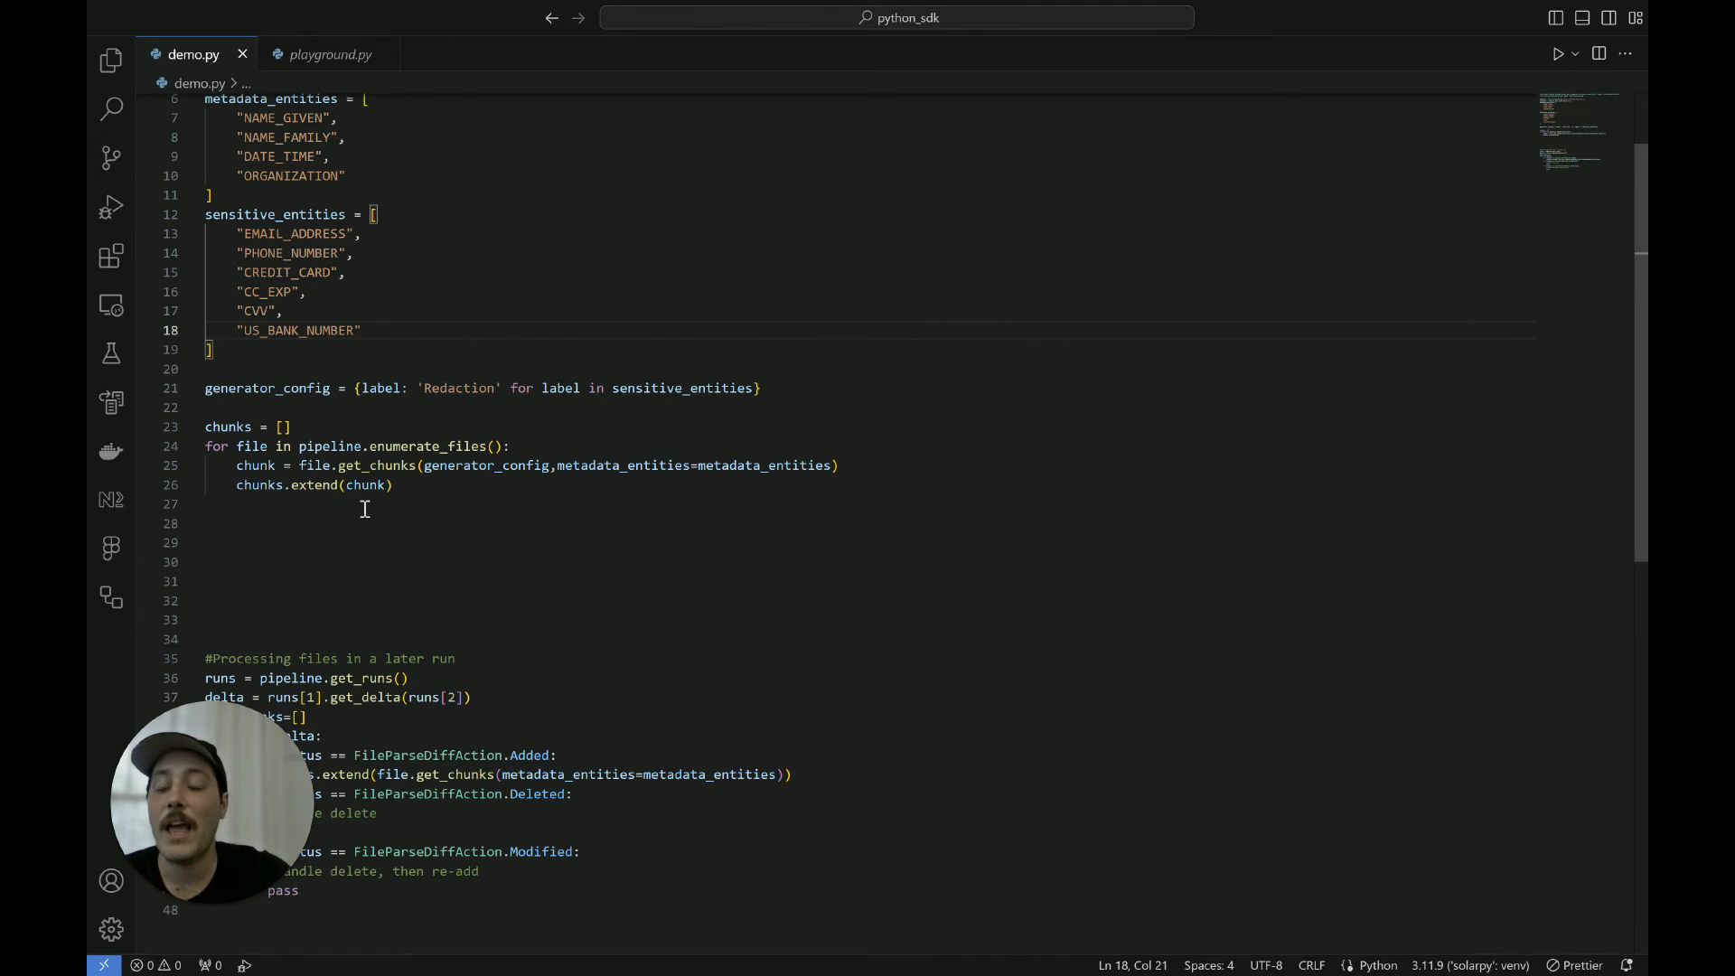
mouse_move(378, 465)
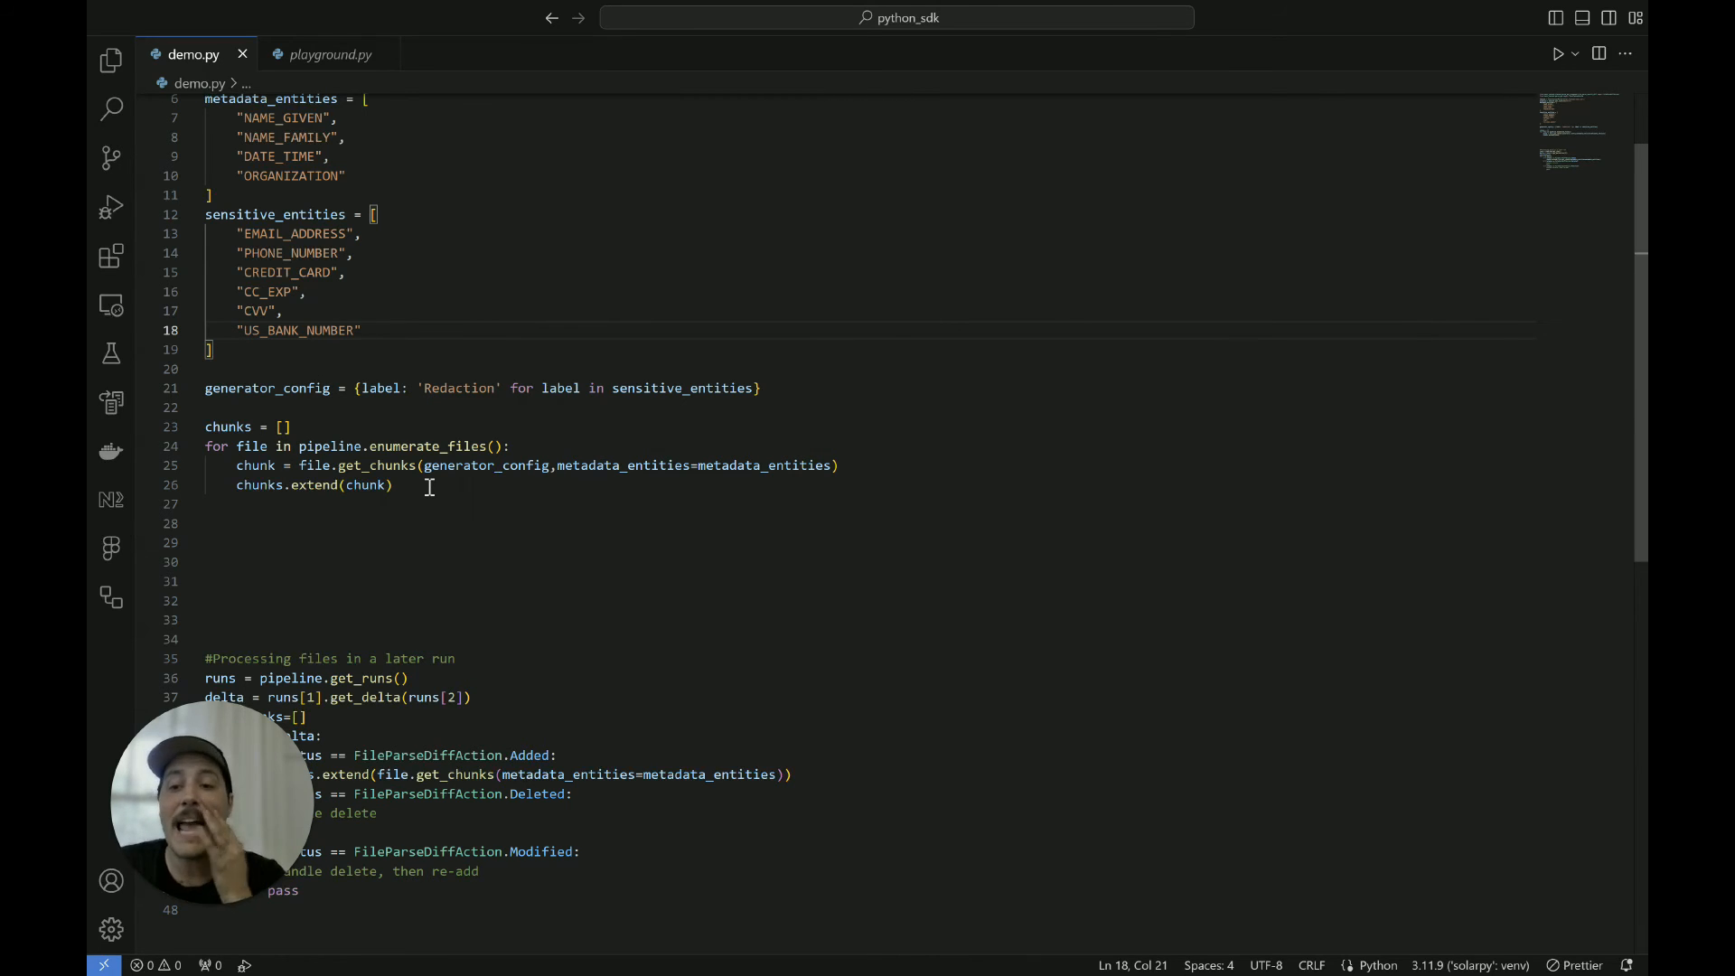
mouse_move(227, 426)
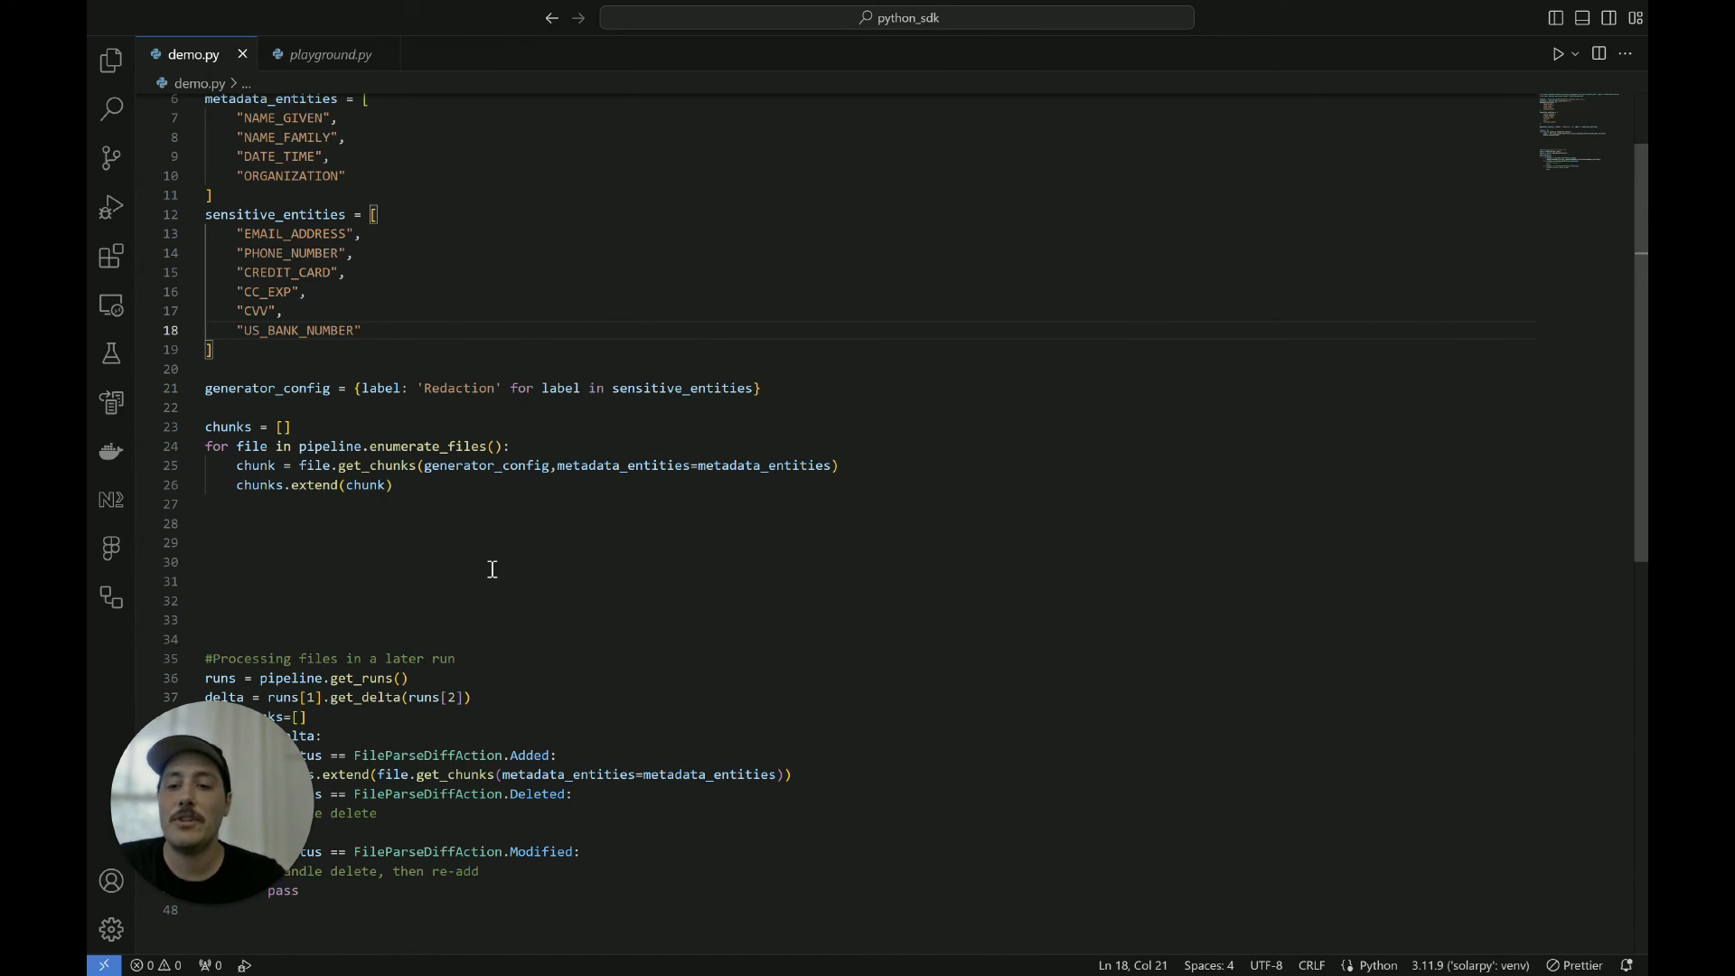
scroll("down", 3)
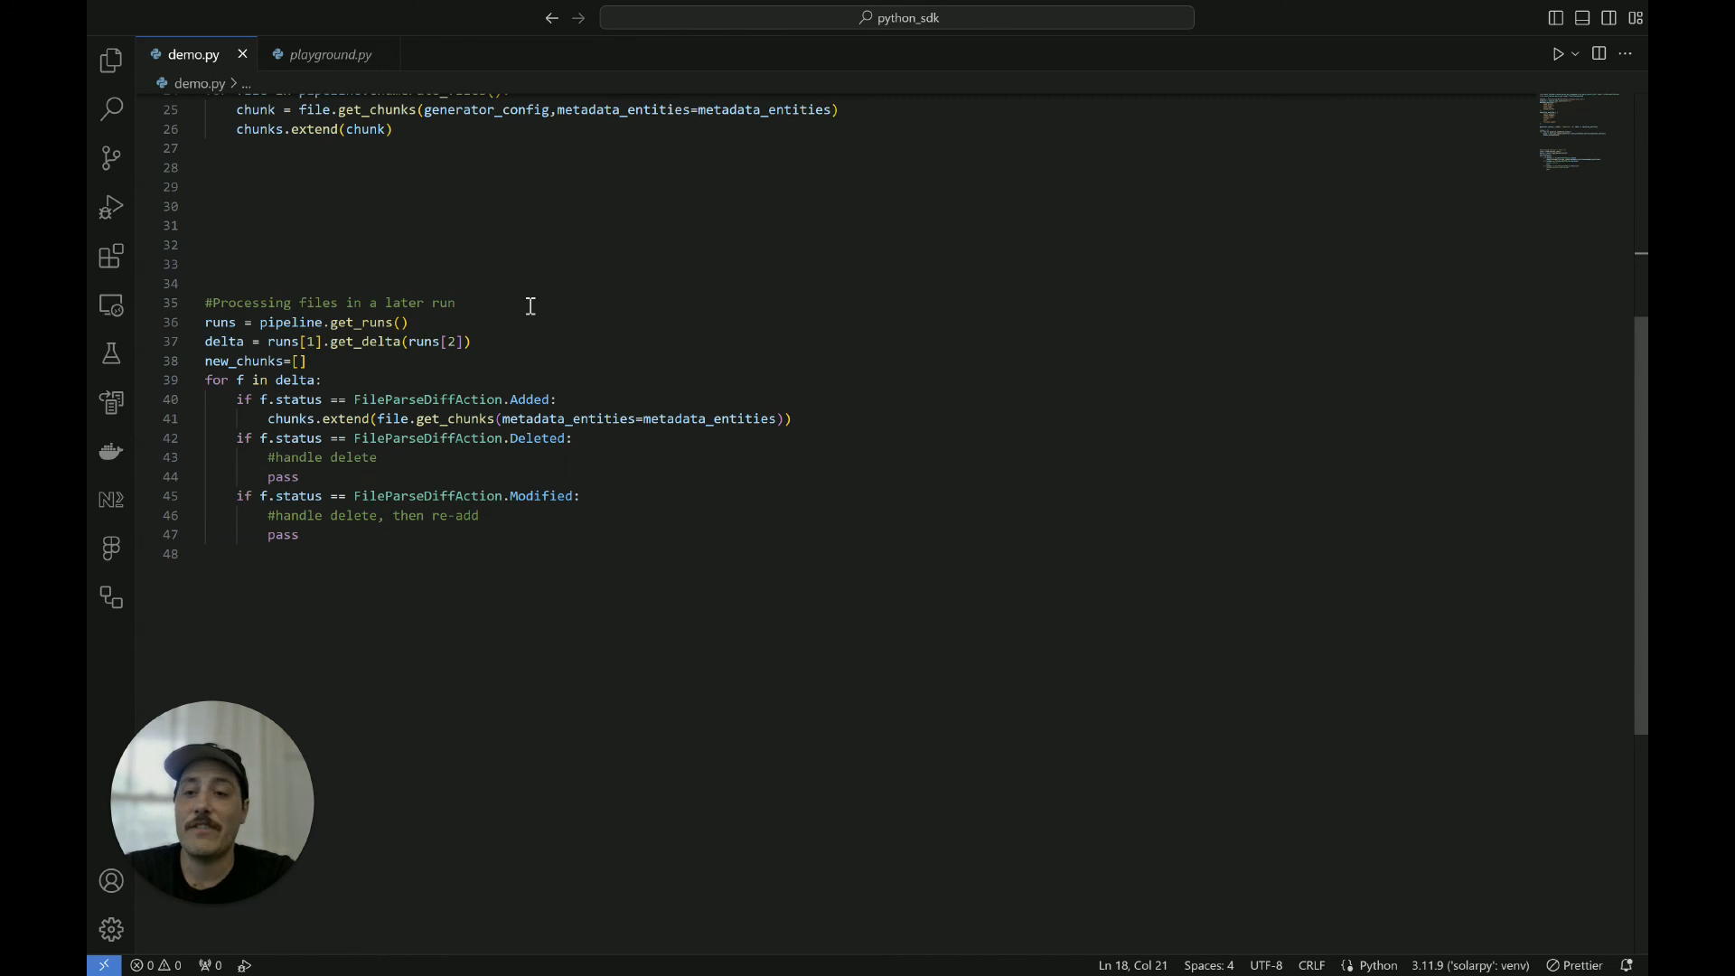
mouse_move(537, 343)
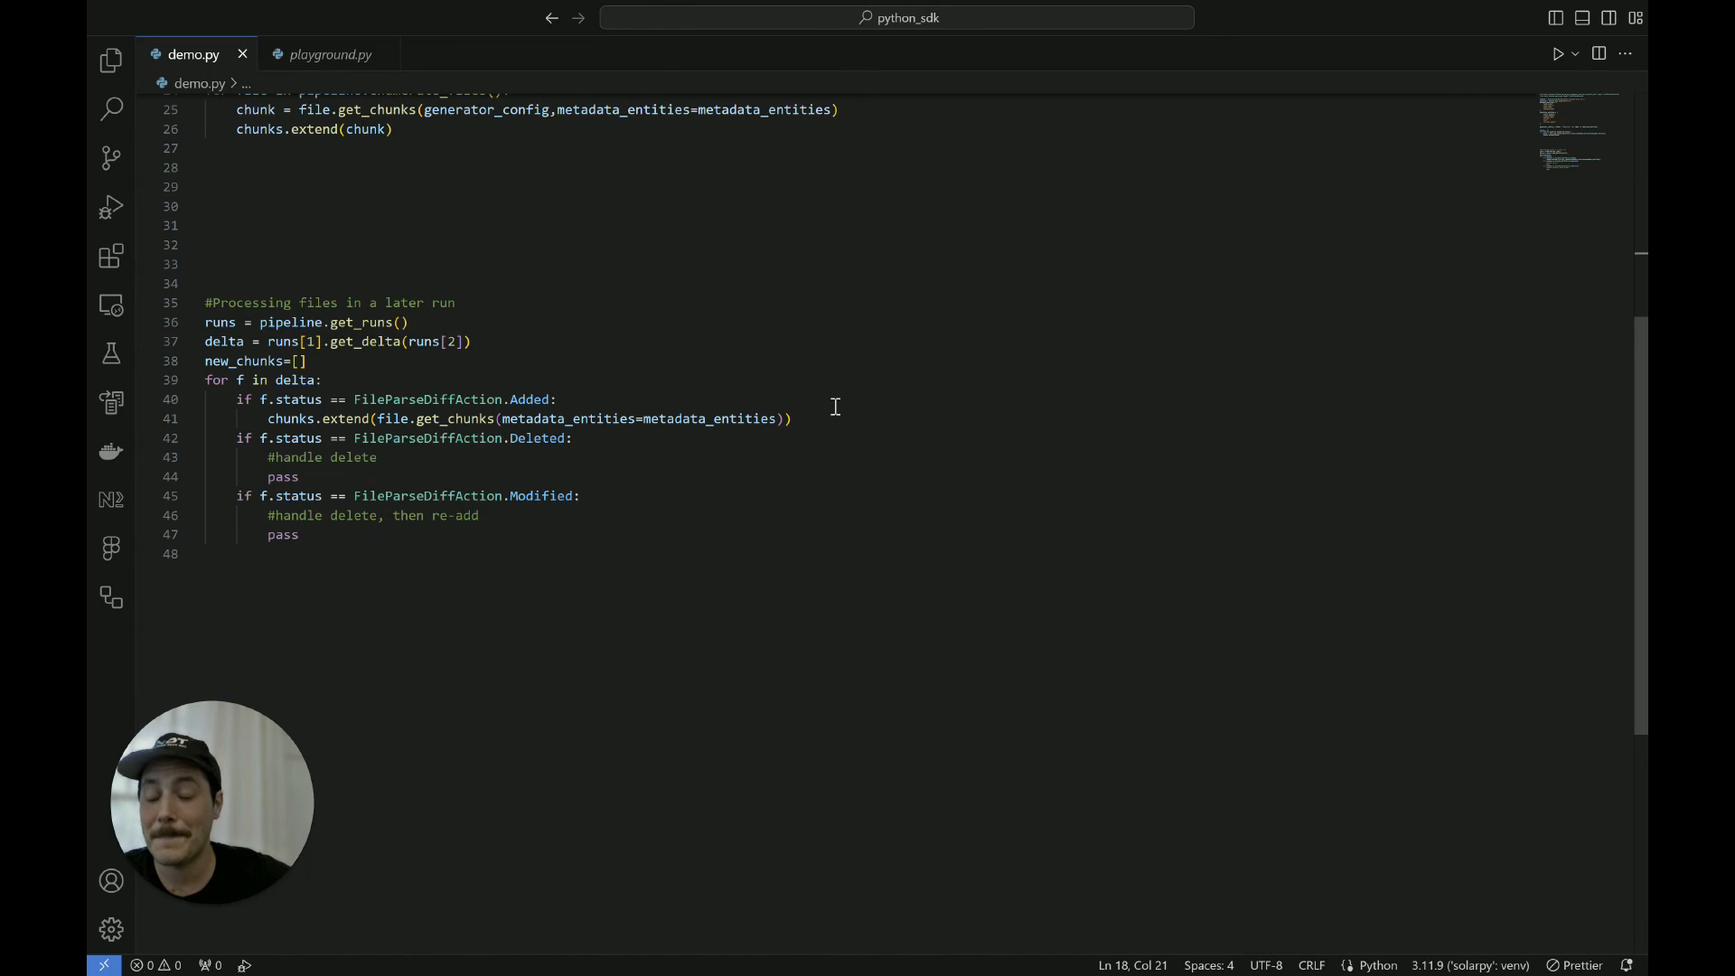
mouse_move(631, 461)
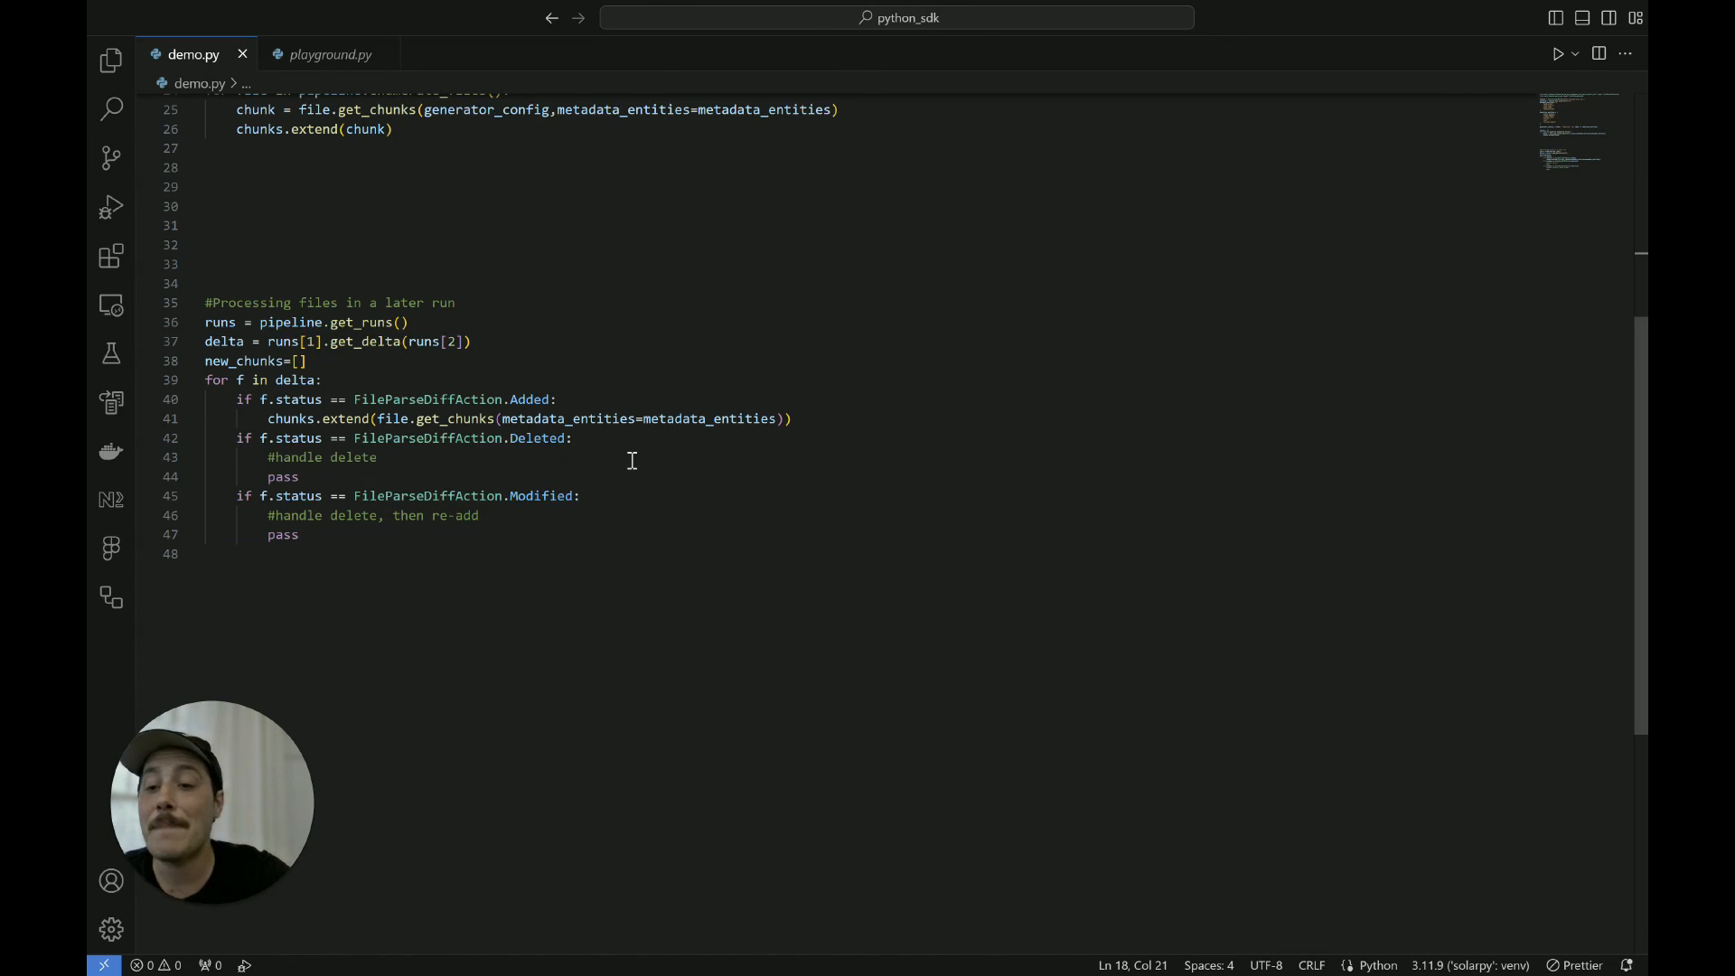